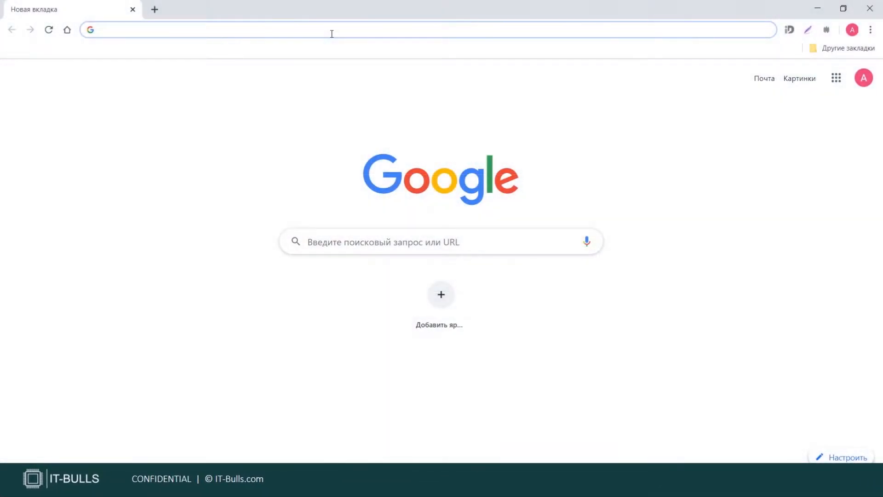
Search Google for 'eclipse for jave EE developers download' and reach the newer Eclipse packages page.
type("eclipse for jave EE developers download")
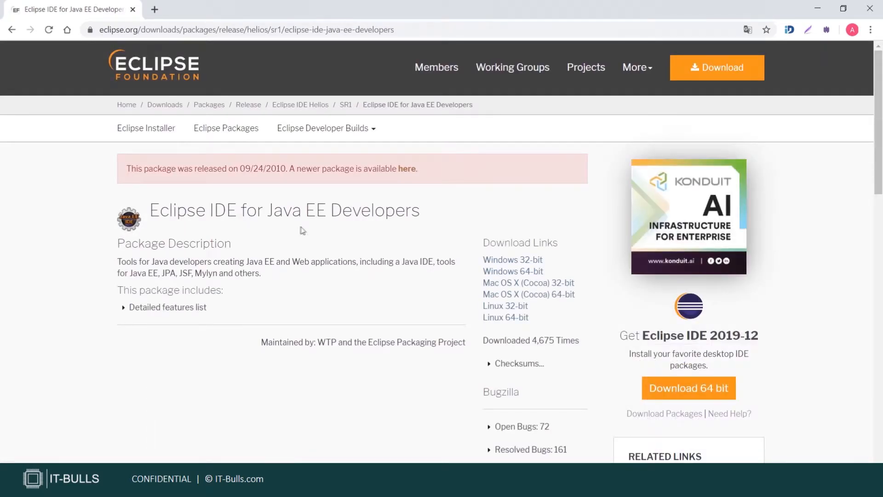
mouse_move(385, 172)
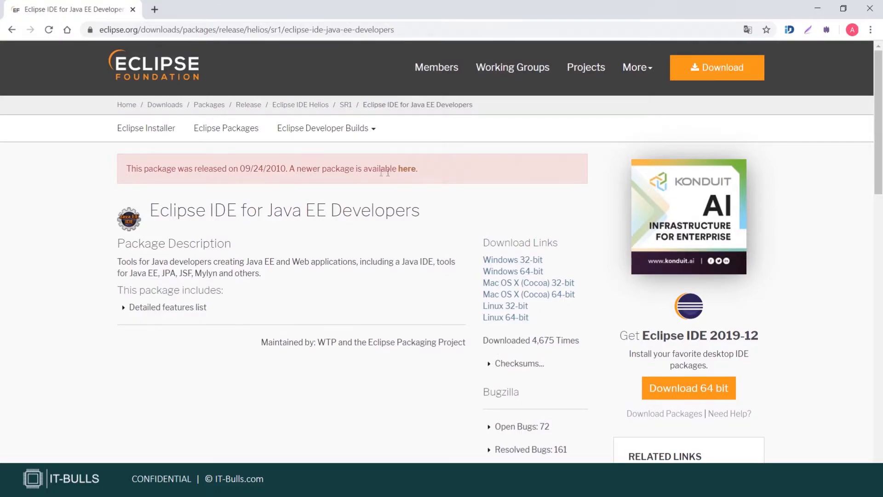
mouse_move(378, 187)
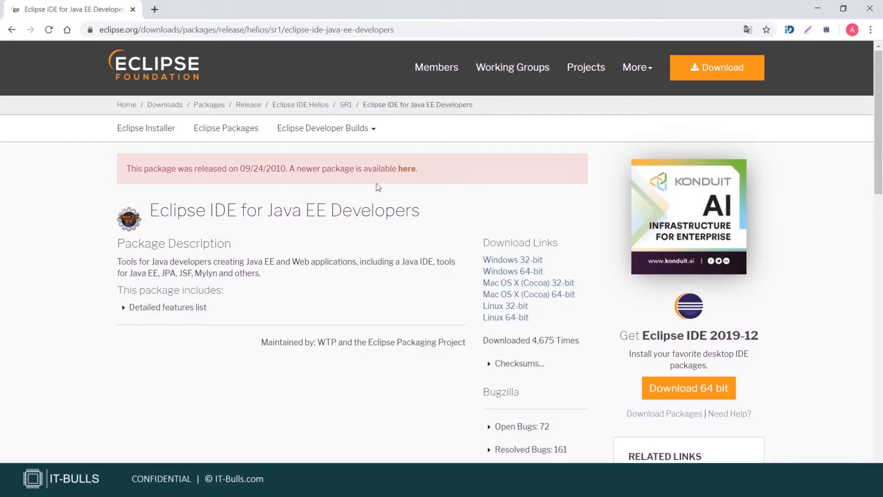
left_click(226, 127)
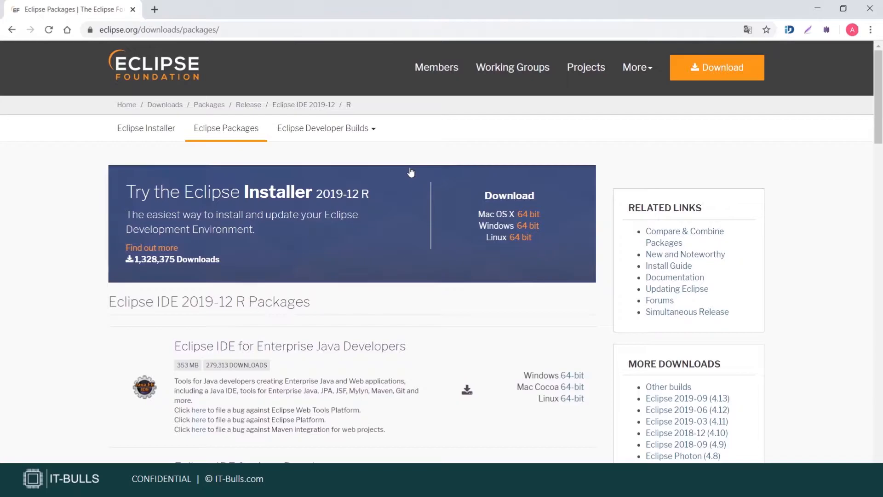
scroll("down", 3)
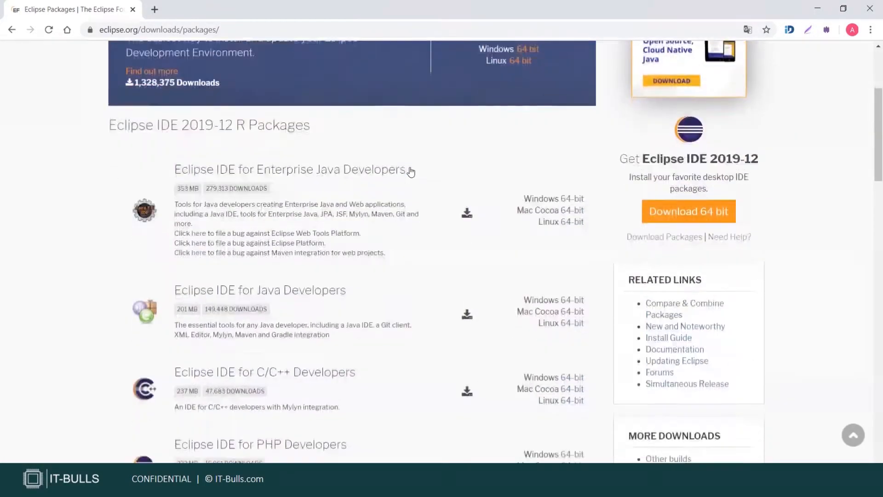
mouse_move(521, 190)
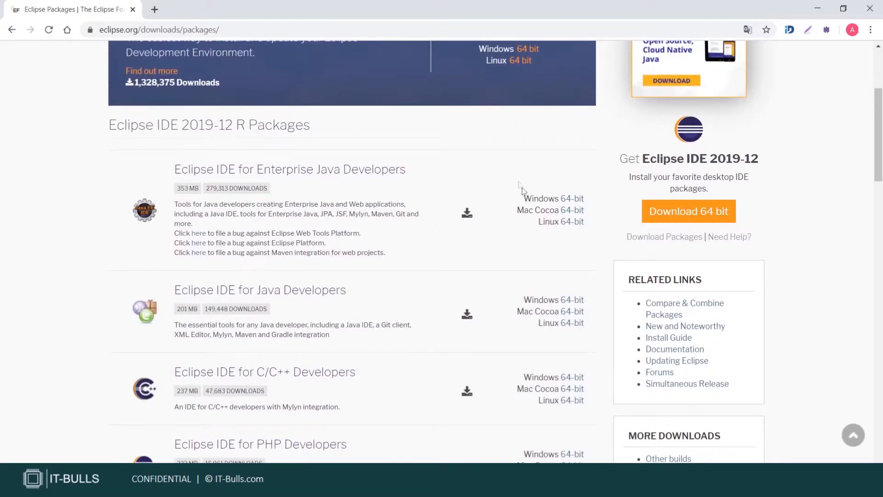
Start downloading the Windows 64-bit zip of Eclipse IDE for Enterprise Java Developers.
left_click(553, 199)
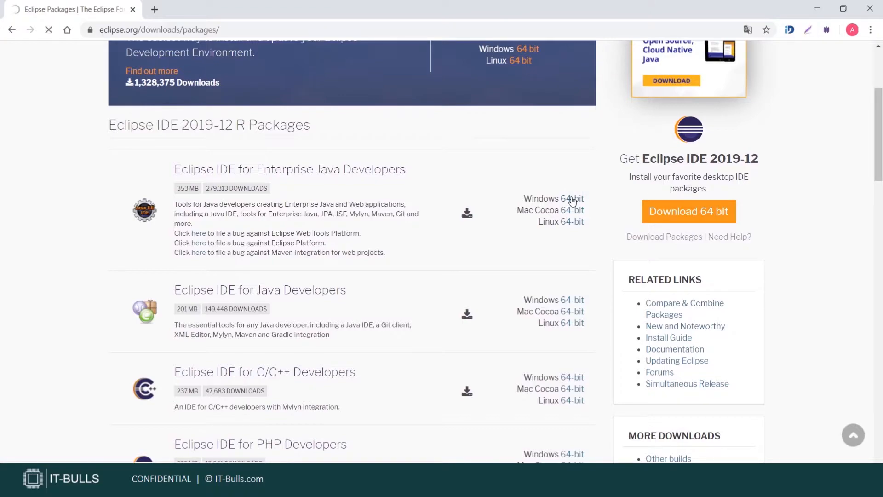
left_click(553, 199)
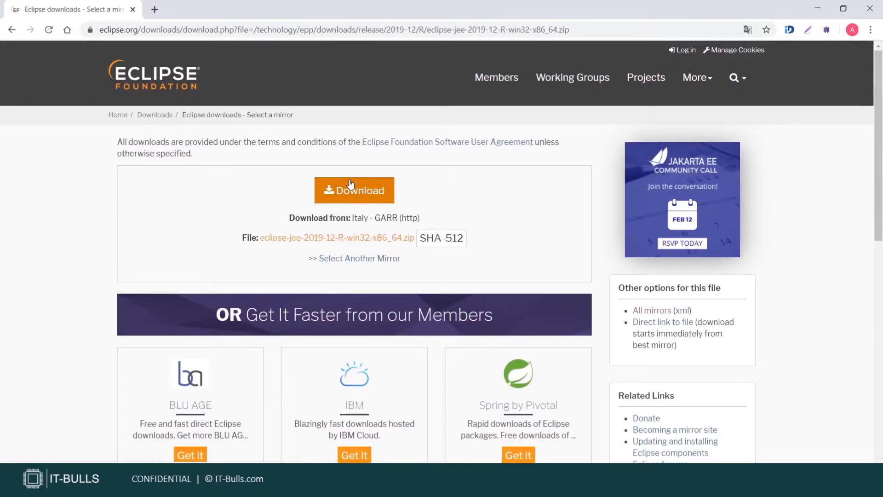
left_click(354, 189)
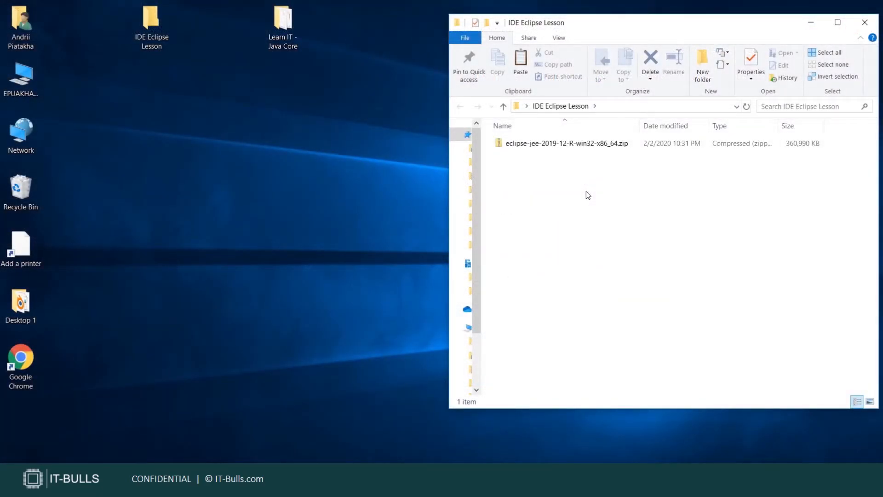
Extract the downloaded Eclipse zip and launch eclipse.exe from the extracted folder.
right_click(566, 144)
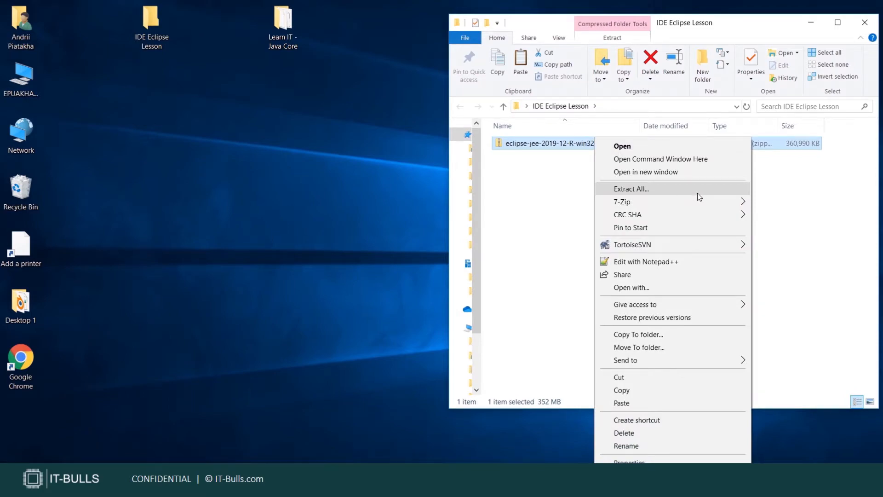
left_click(631, 189)
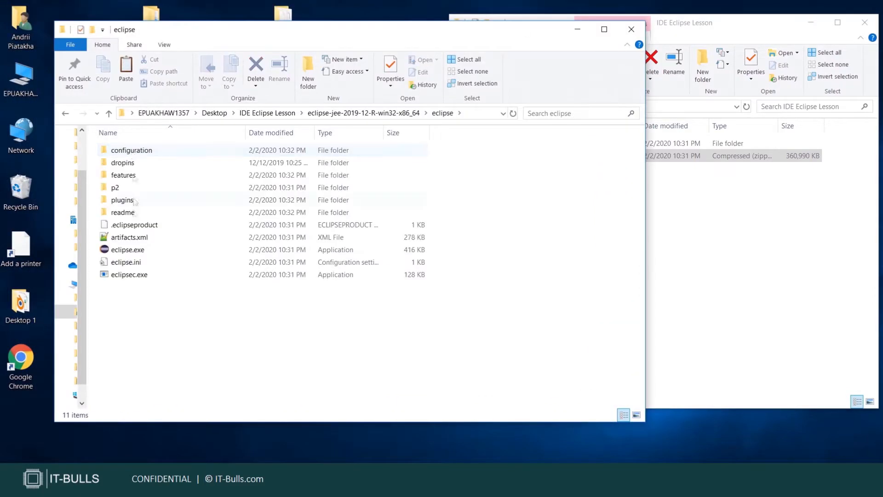
double_click(127, 250)
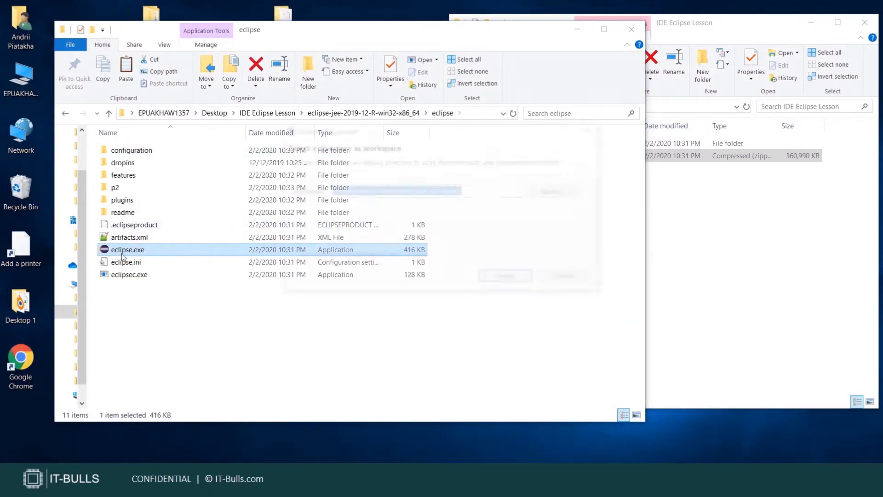
Launch Eclipse with workspace C:\Users\Andrii_Piatakha\learnit-fundamentals.
double_click(127, 250)
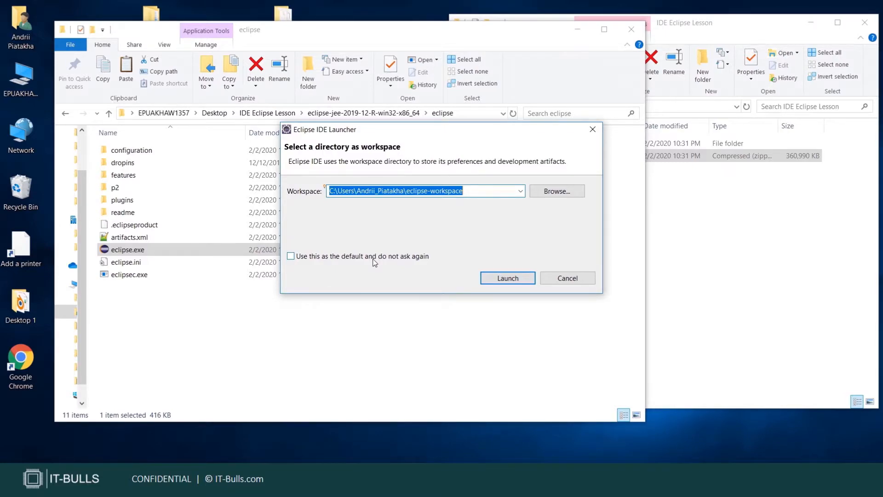
mouse_move(481, 190)
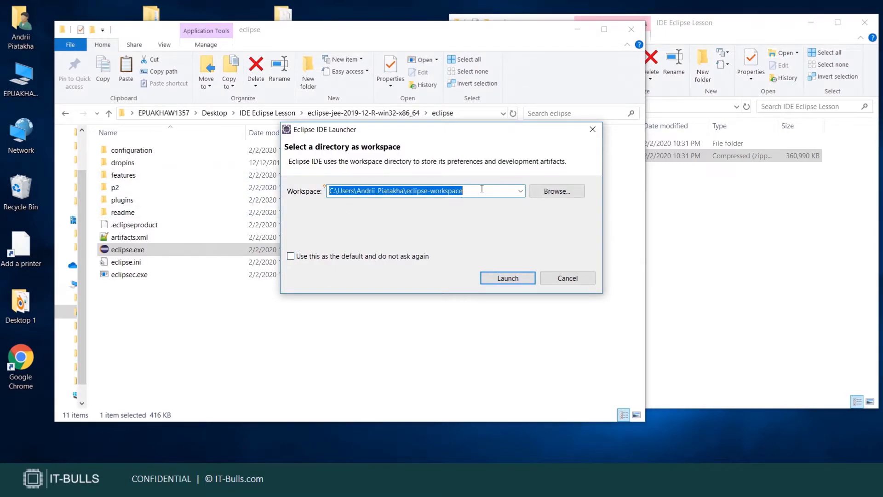
type("C:\\Users\\Andrii_Piatakha\\learnit-fundament")
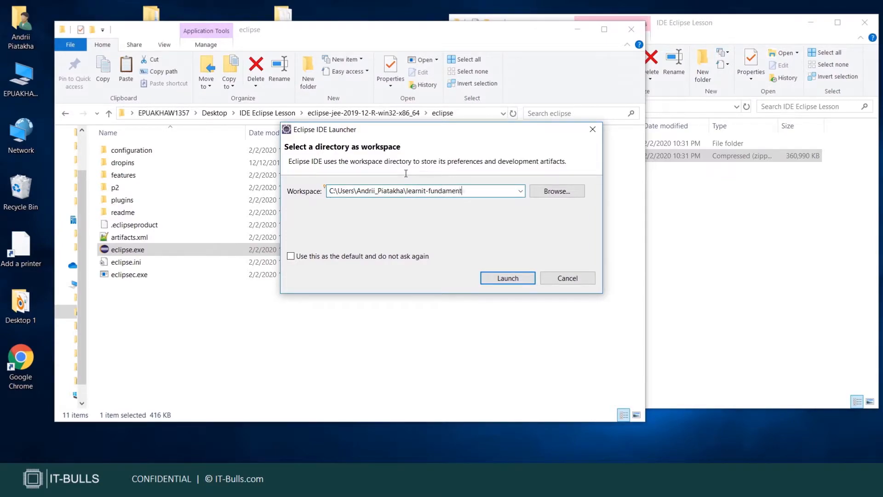
type("als")
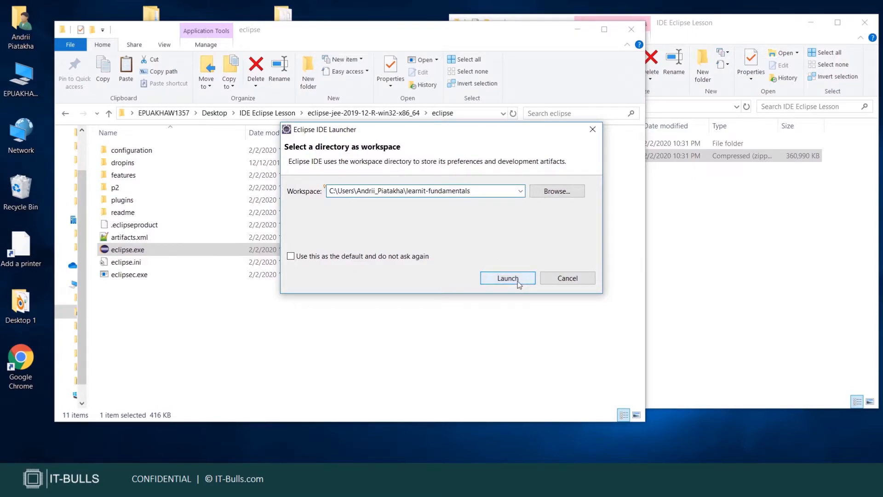
left_click(506, 278)
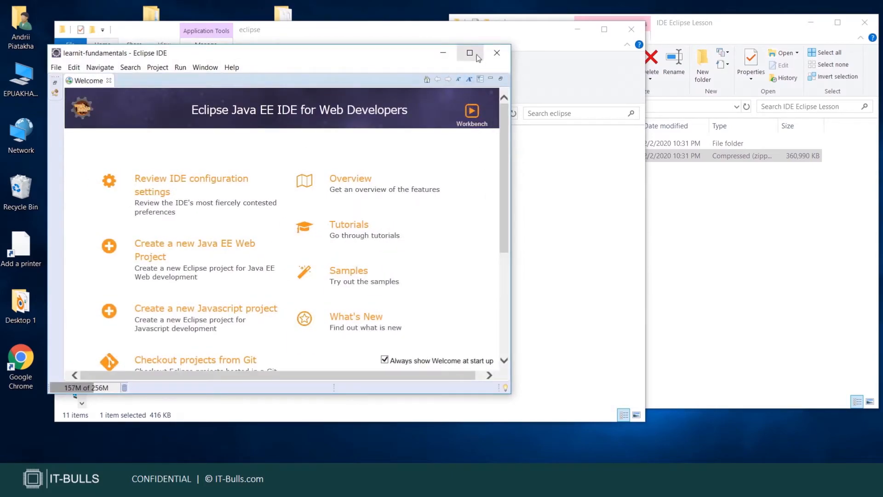
Maximize the Eclipse window so the Welcome page fills the screen.
left_click(469, 53)
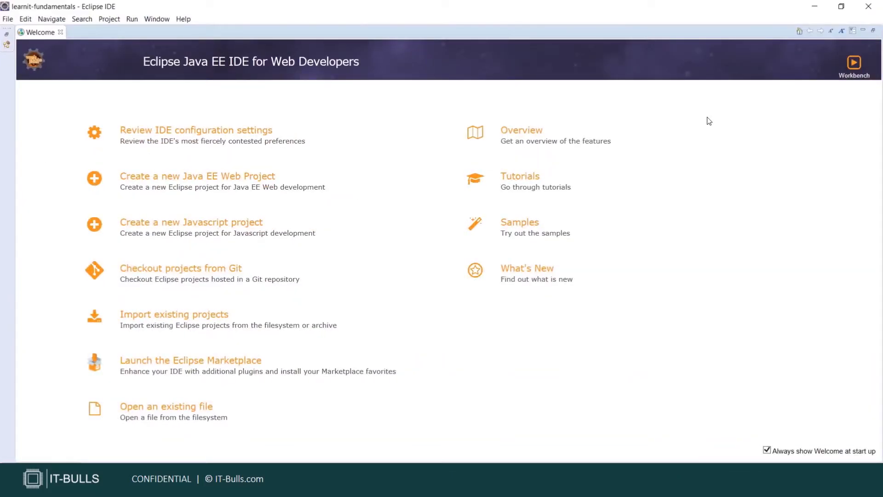
mouse_move(624, 180)
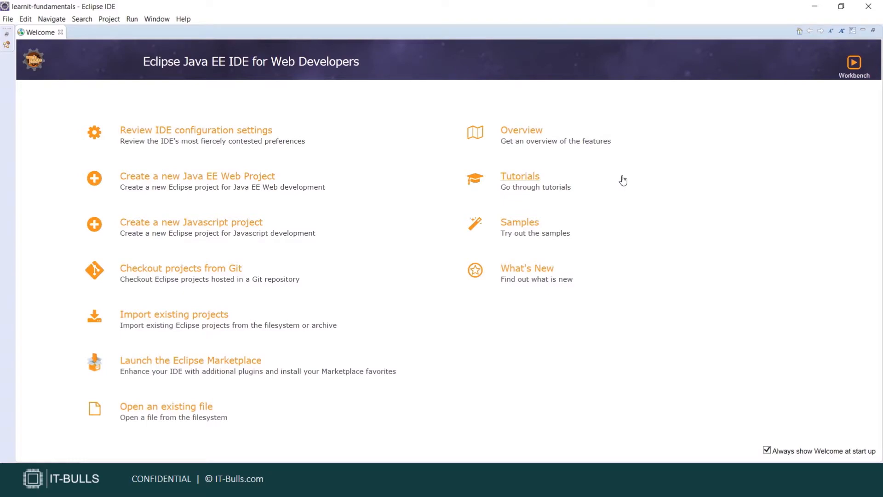
mouse_move(854, 62)
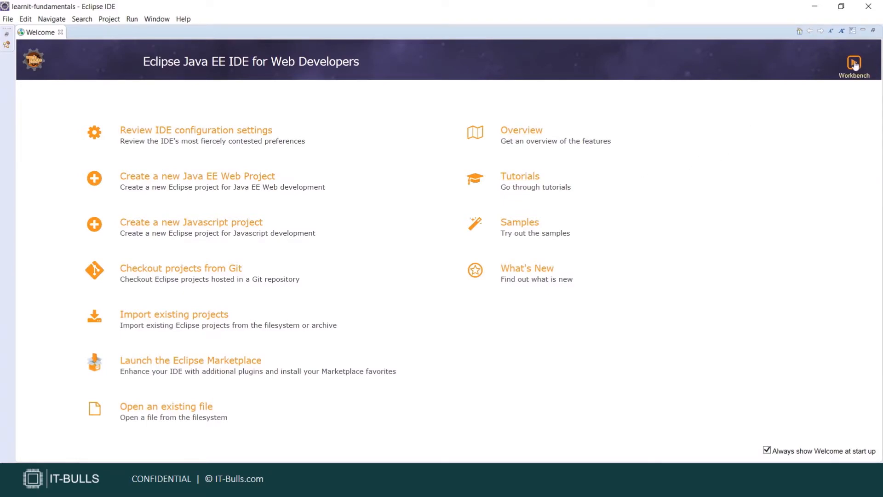
left_click(854, 61)
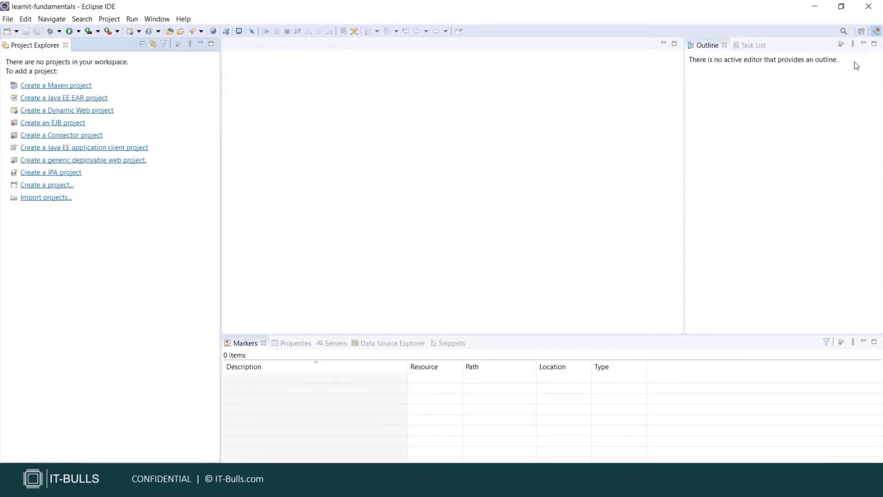
mouse_move(654, 192)
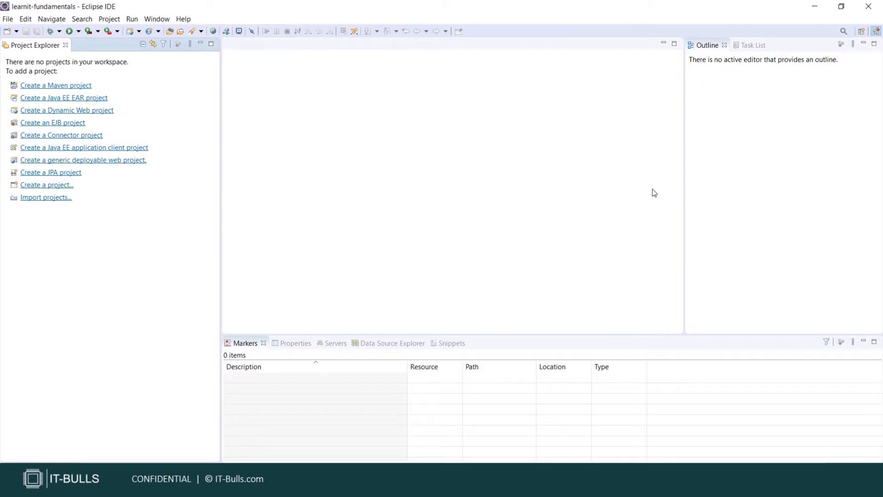
mouse_move(220, 172)
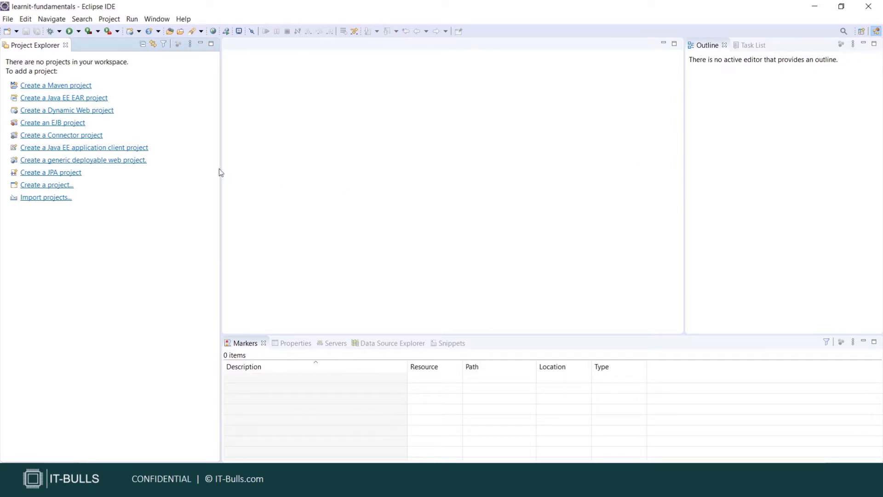
mouse_move(635, 227)
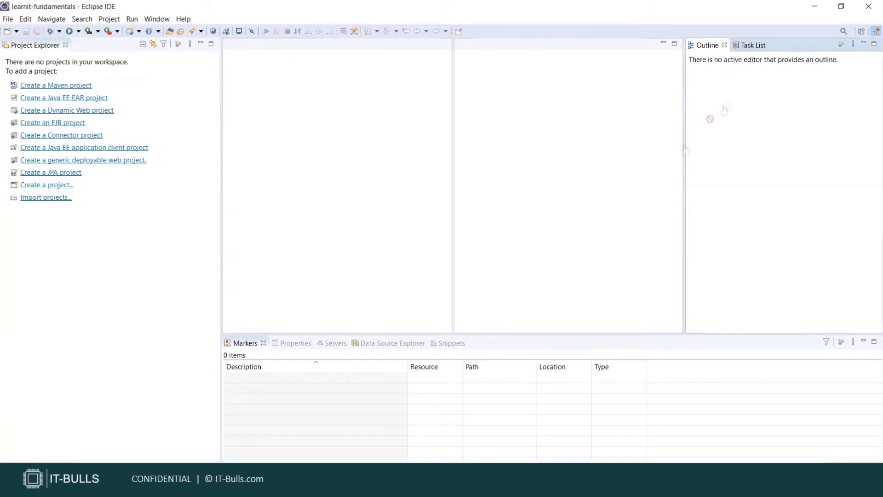
left_click(754, 45)
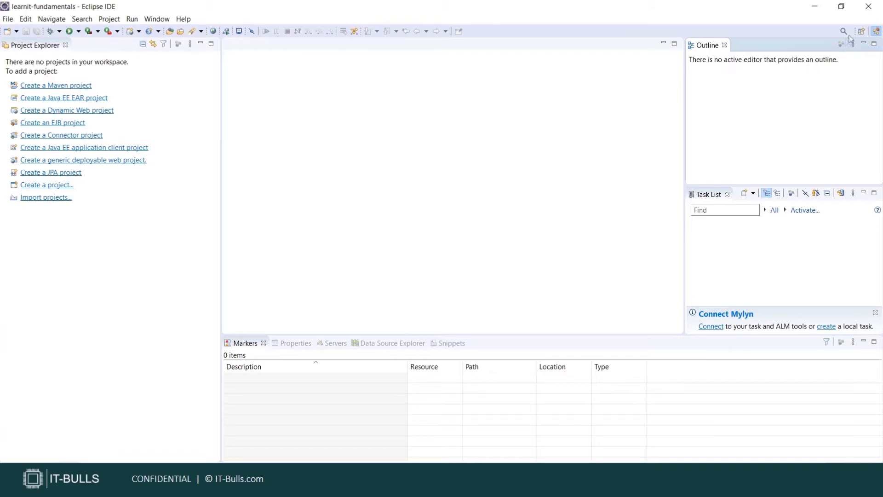
mouse_move(861, 31)
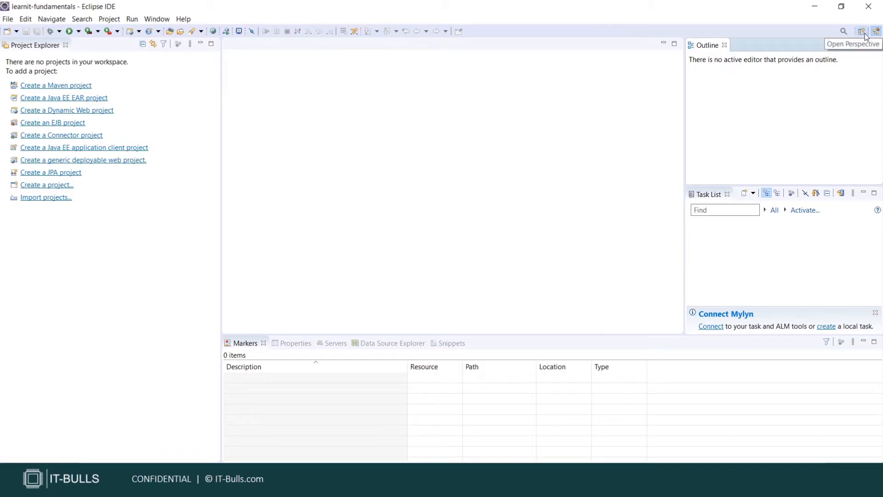
mouse_move(865, 35)
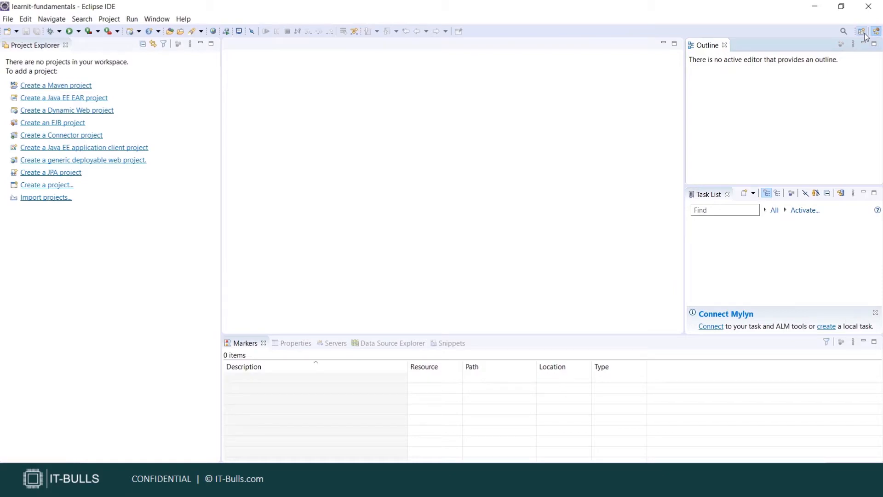
mouse_move(616, 126)
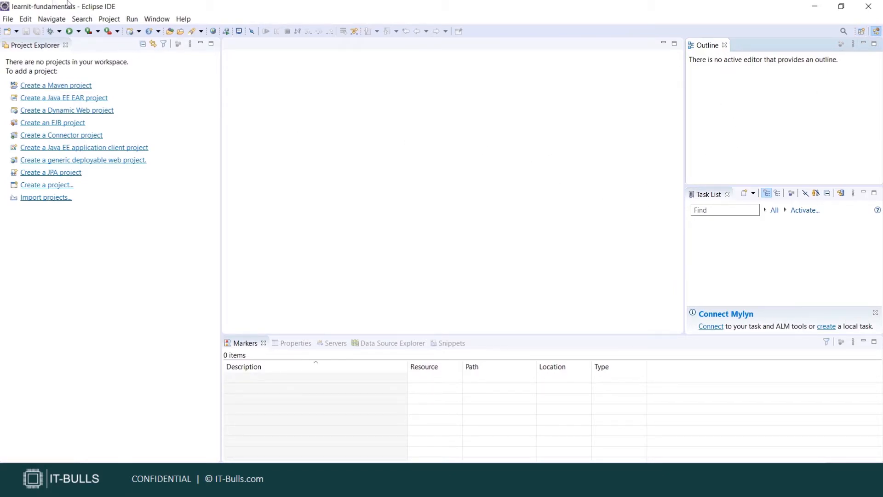
left_click(9, 18)
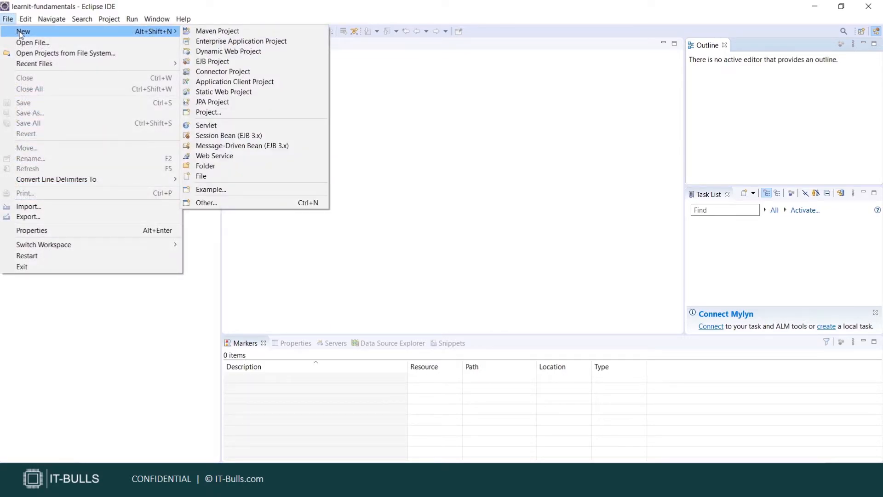
mouse_move(229, 52)
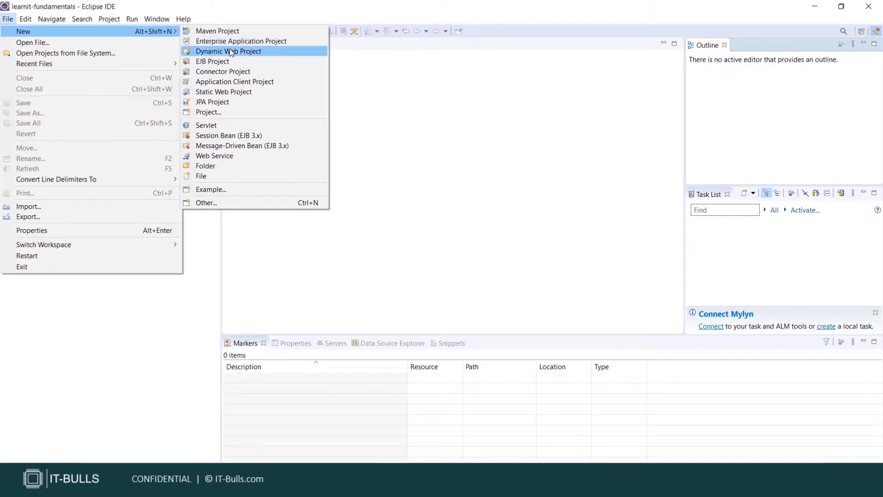
mouse_move(228, 62)
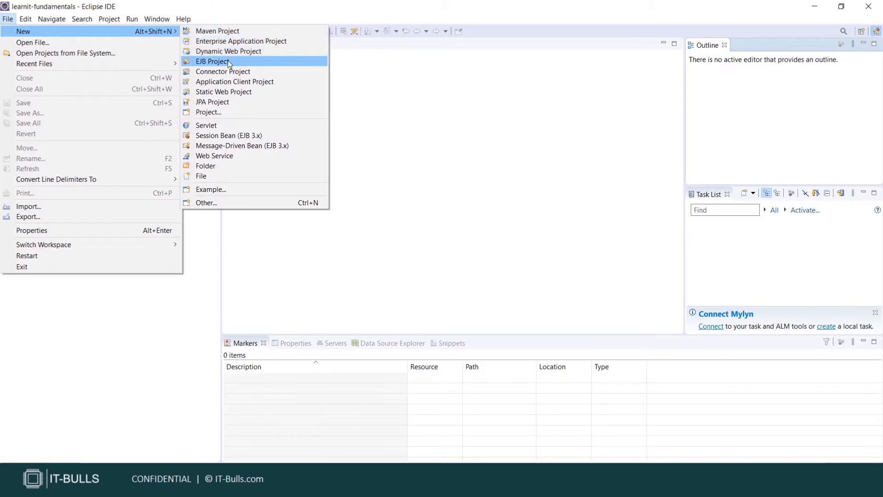
mouse_move(361, 139)
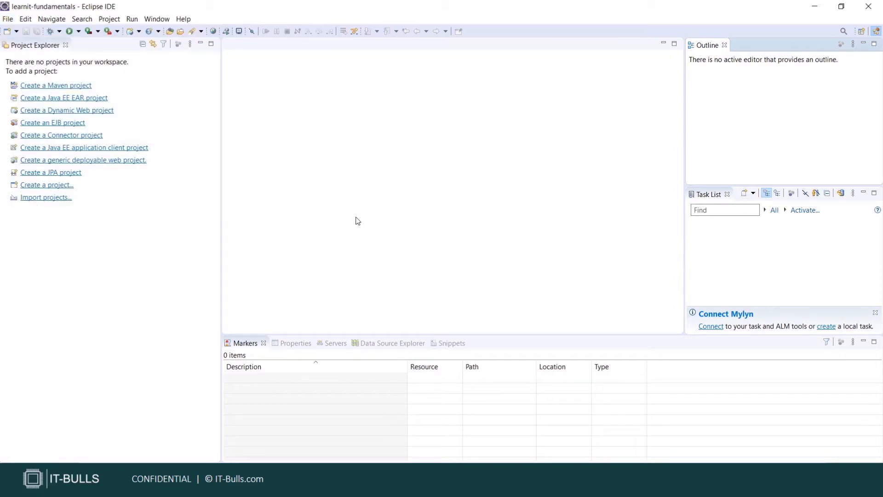
mouse_move(567, 197)
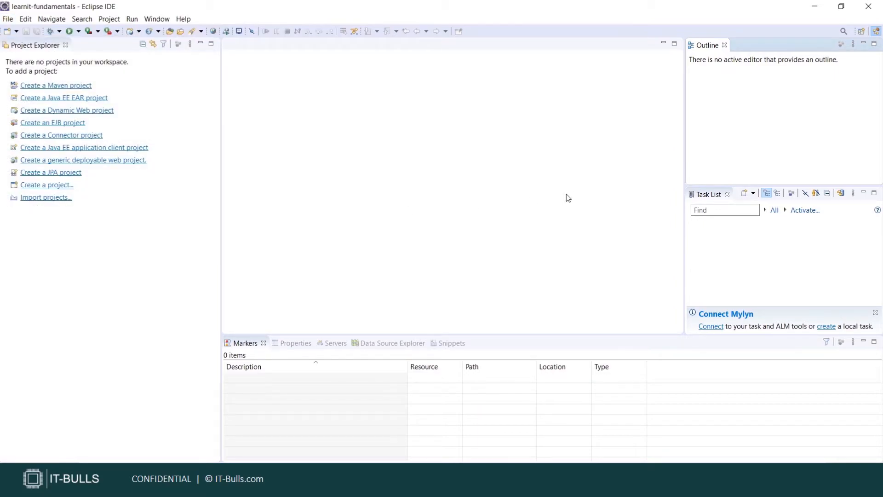
mouse_move(861, 31)
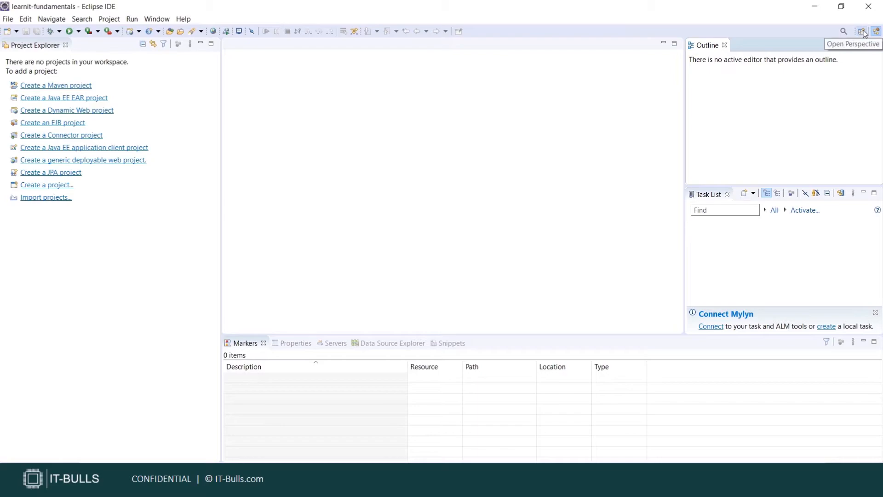
Switch the workspace to the Java perspective via Open Perspective.
left_click(861, 31)
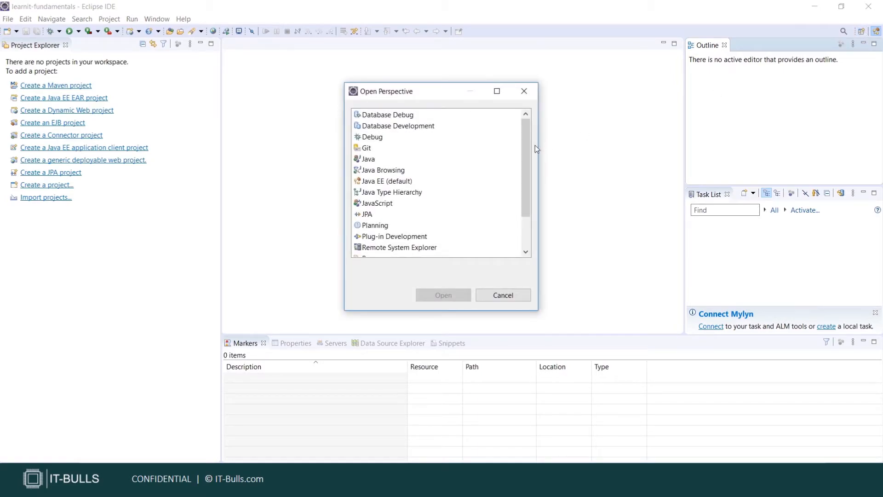
left_click(368, 159)
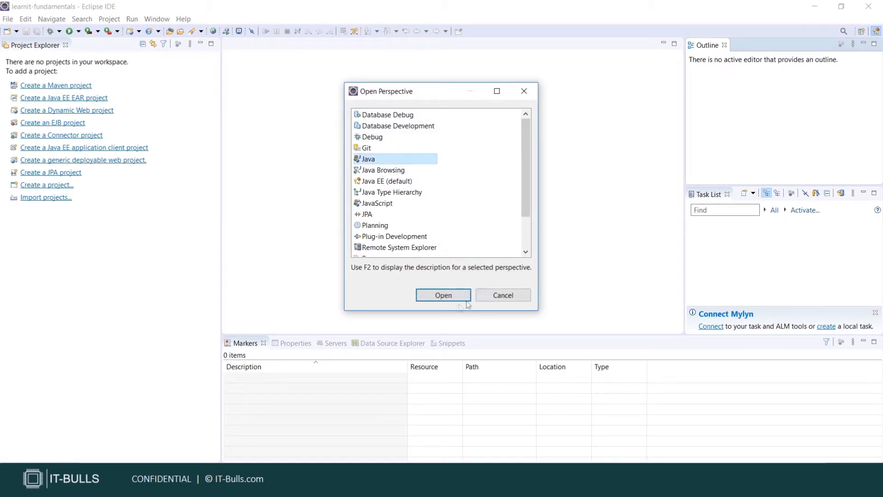
left_click(443, 295)
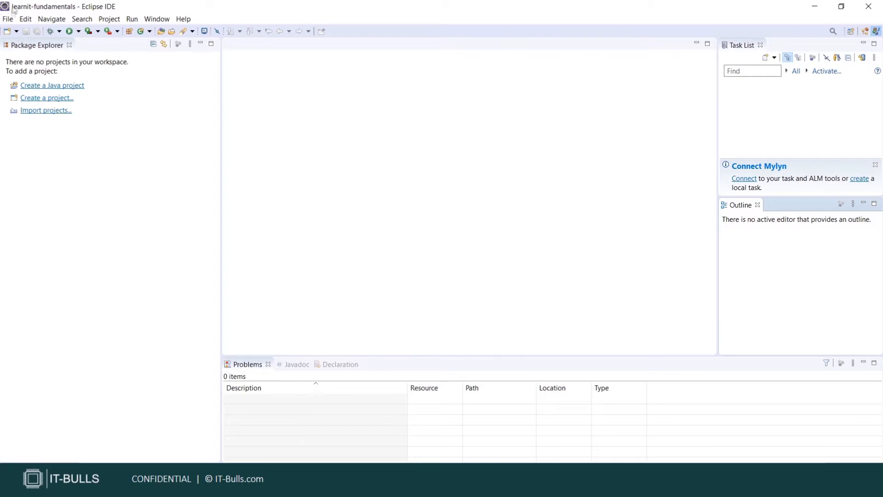
left_click(8, 19)
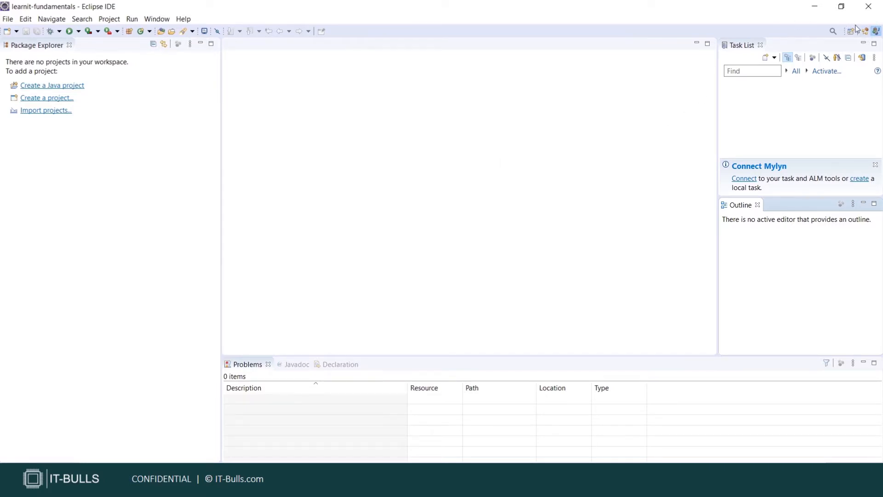
left_click(864, 32)
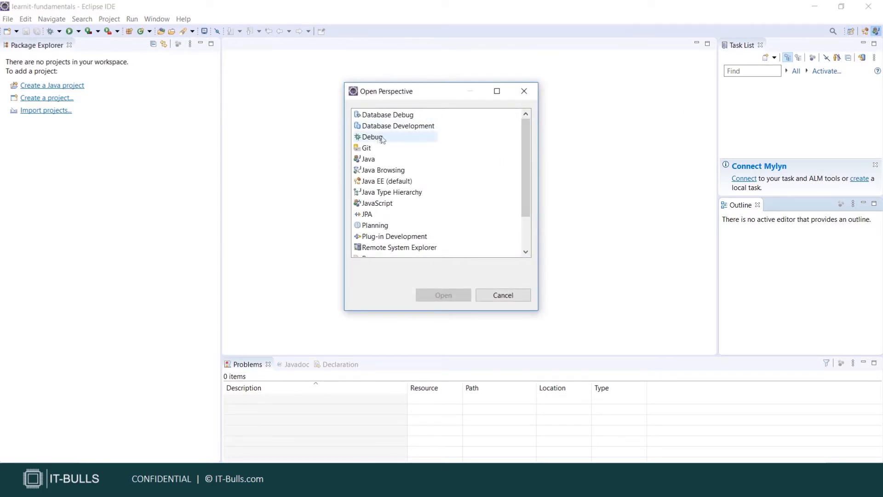
left_click(372, 136)
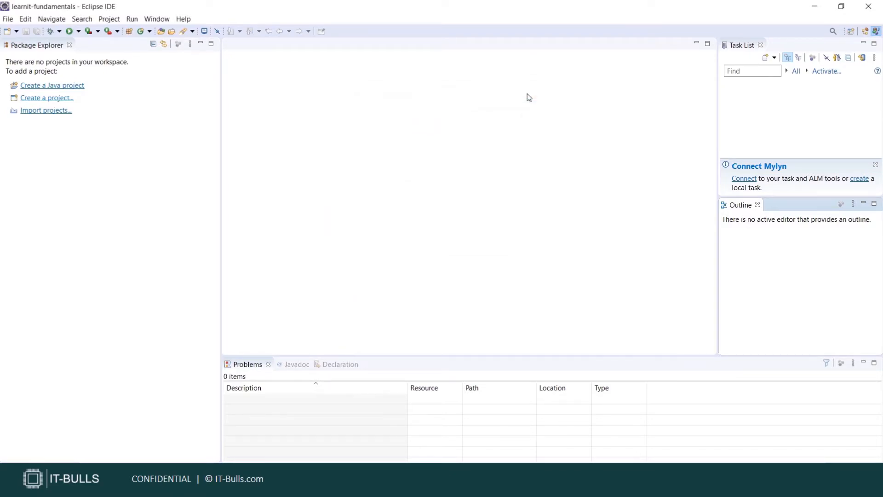
mouse_move(83, 134)
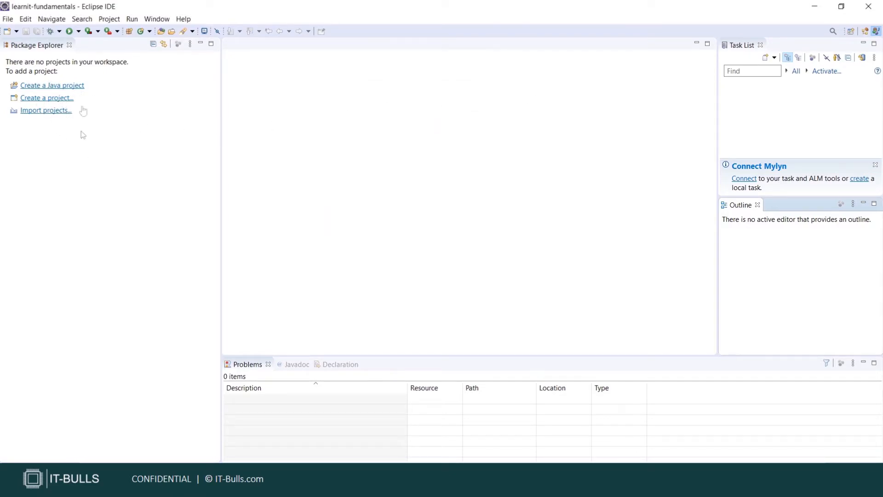
mouse_move(76, 103)
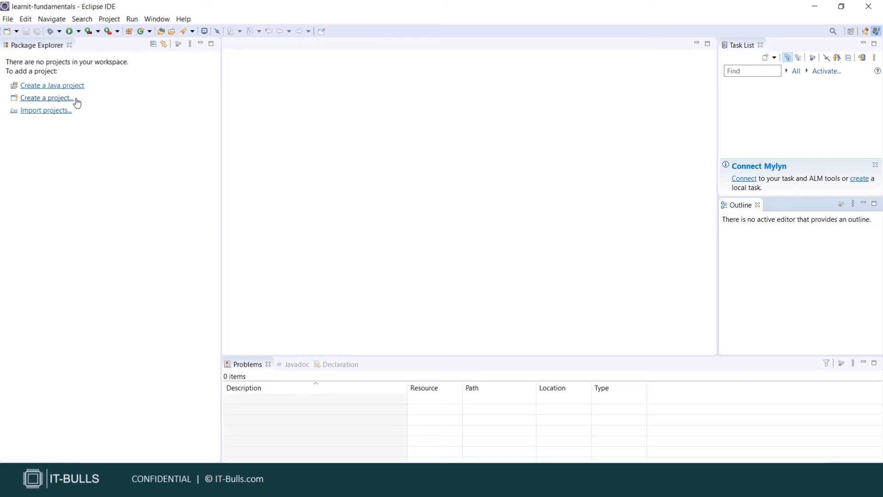
mouse_move(113, 117)
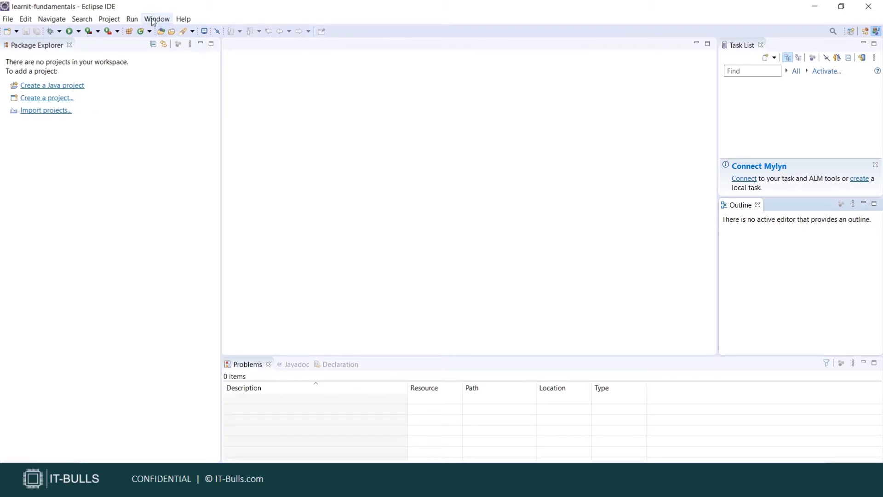
left_click(157, 19)
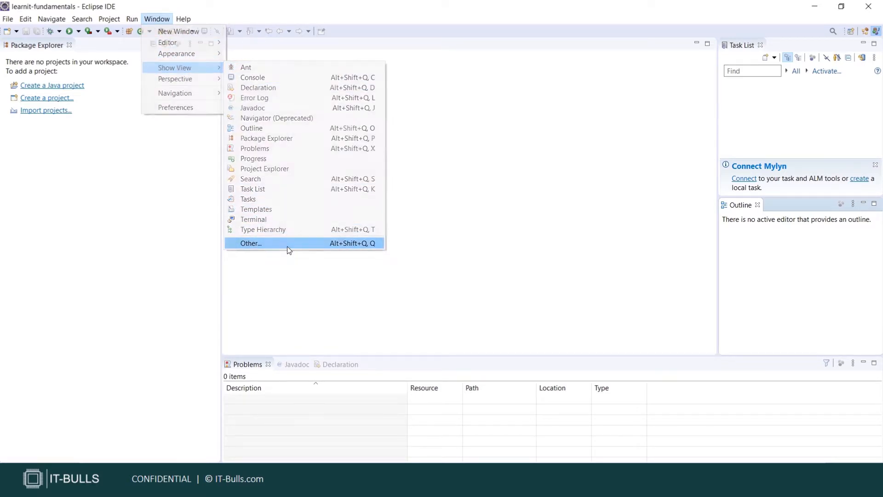
left_click(250, 242)
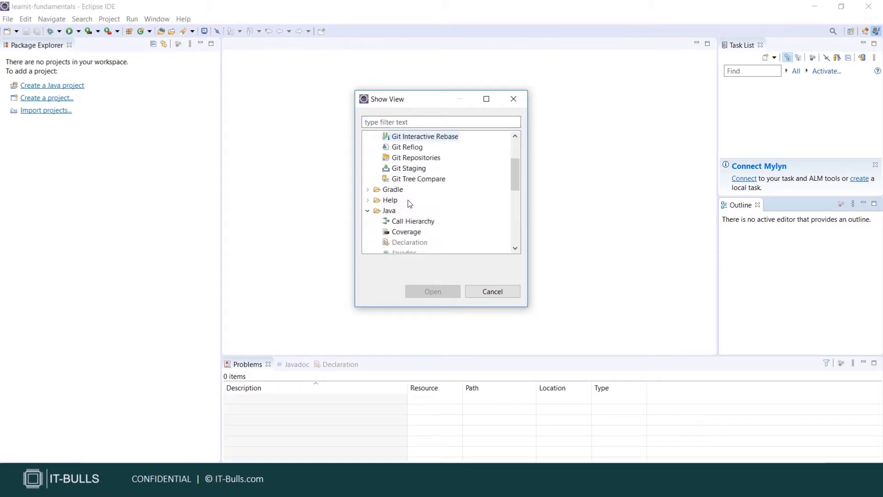
left_click(492, 292)
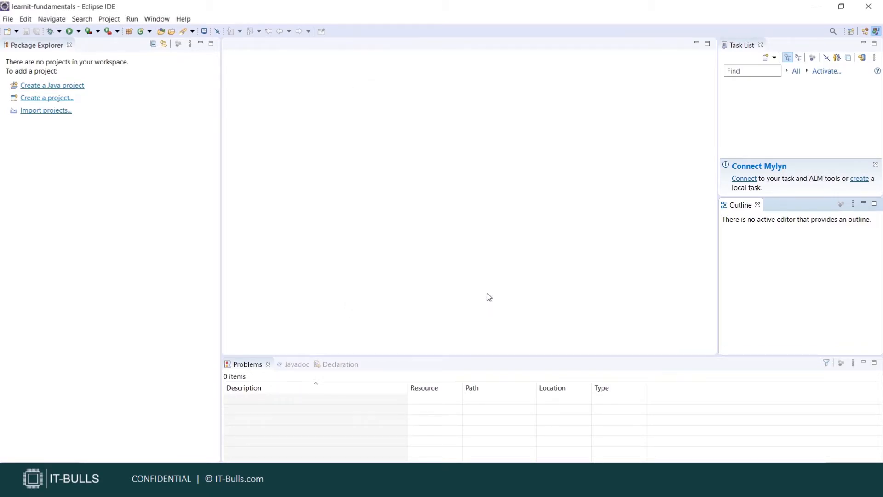
mouse_move(209, 173)
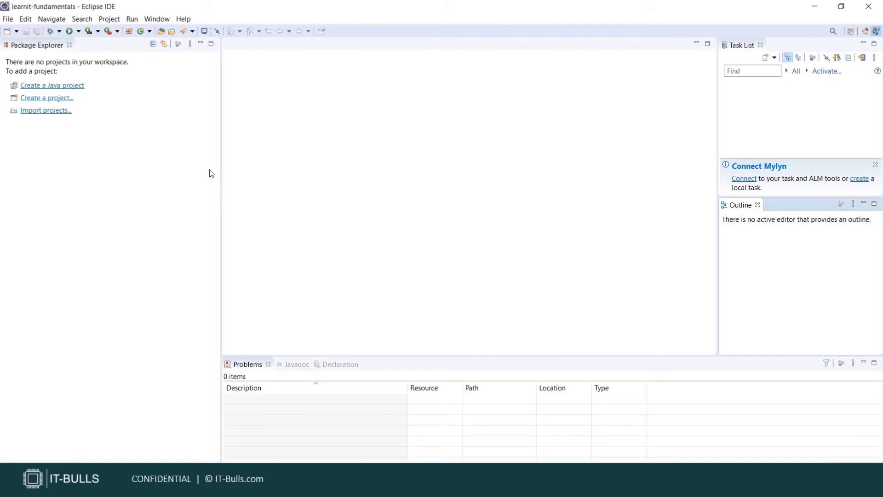
mouse_move(151, 158)
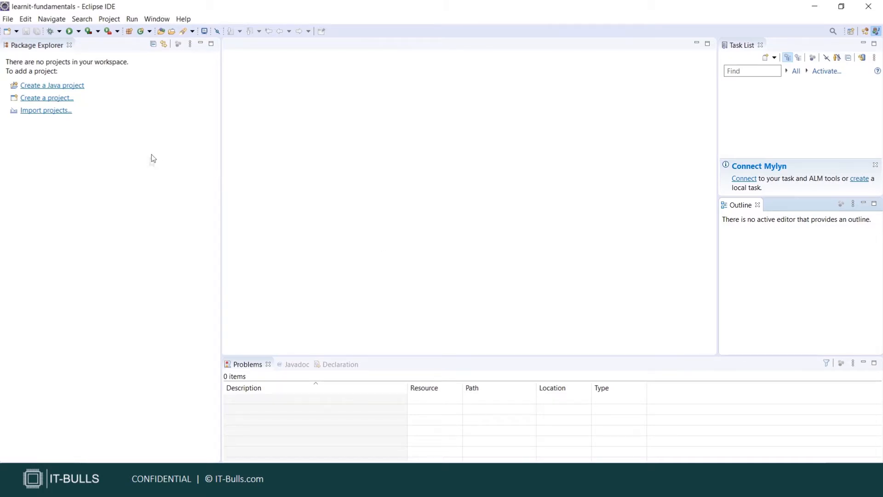
Start a New Java Project named 'Learn IT - Fundamentals'.
left_click(8, 19)
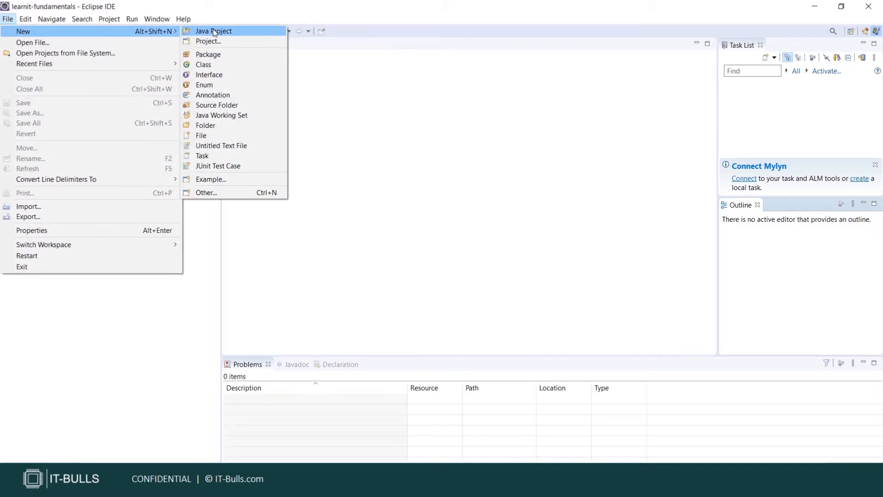
left_click(213, 32)
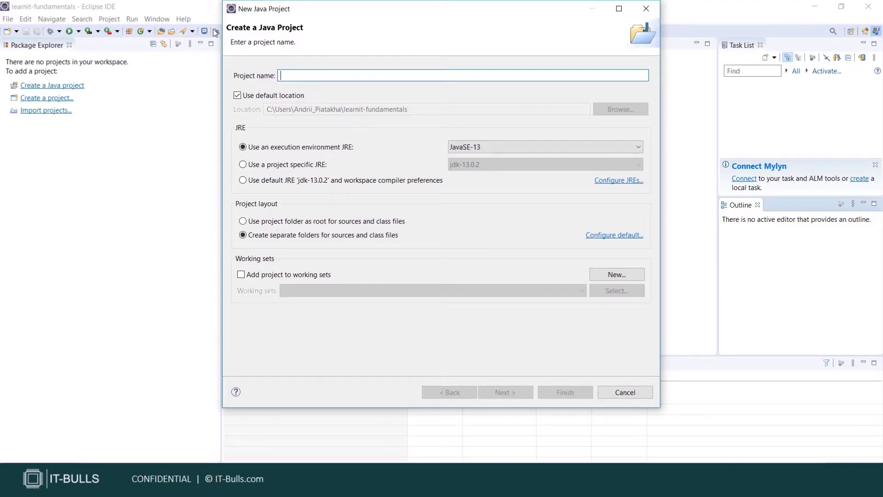
mouse_move(299, 66)
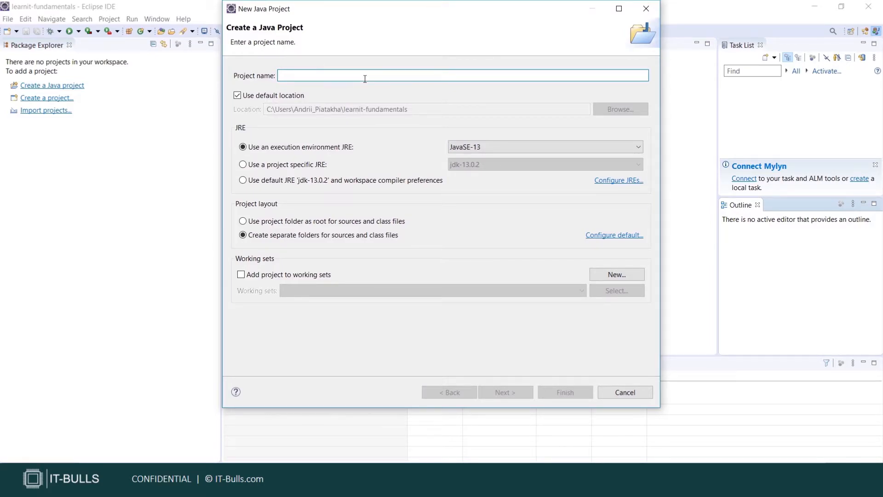
type("Learn IT - Fun")
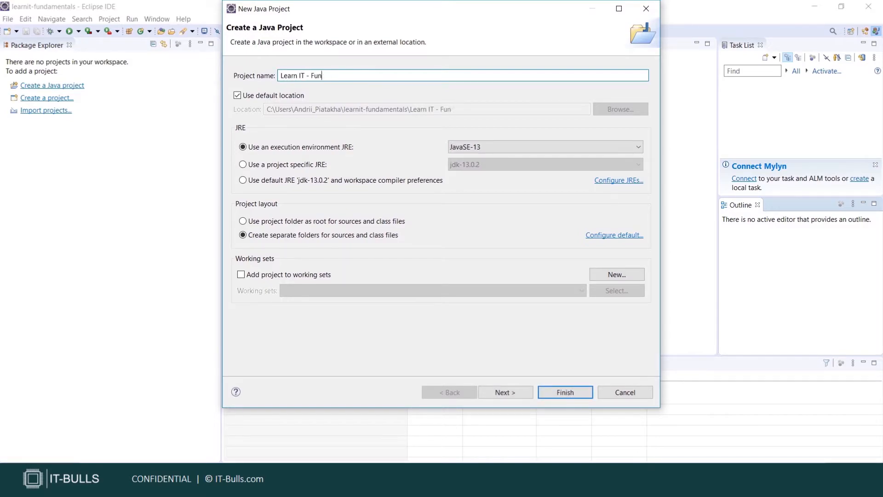
type("damentals")
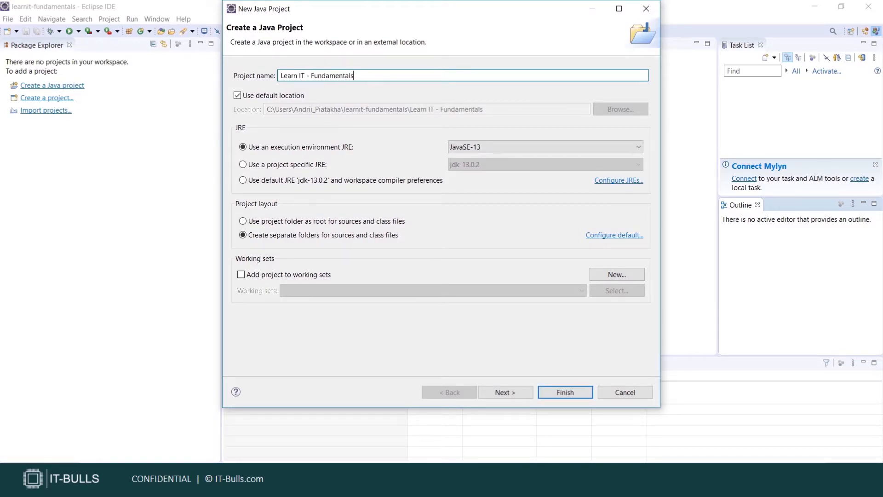
mouse_move(313, 157)
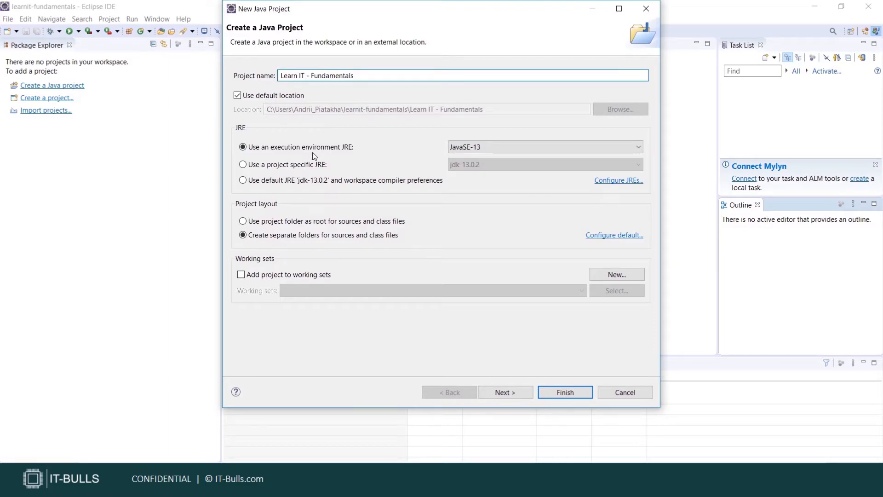
mouse_move(407, 164)
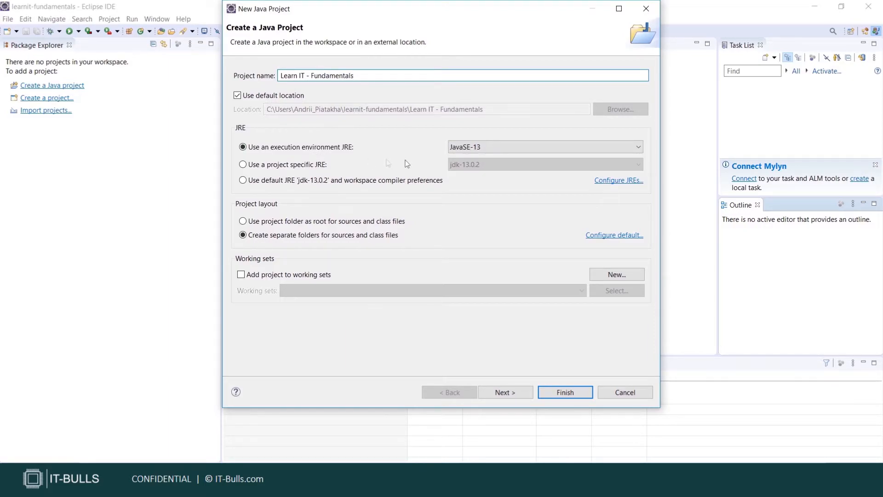
Keep JavaSE-13, choose the default jdk-13.0.2 JRE and continue to Java Settings.
left_click(637, 146)
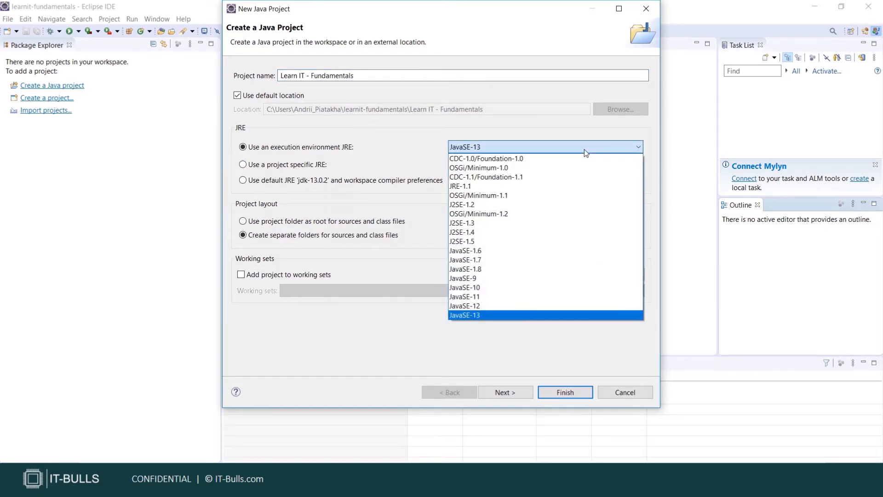
left_click(464, 315)
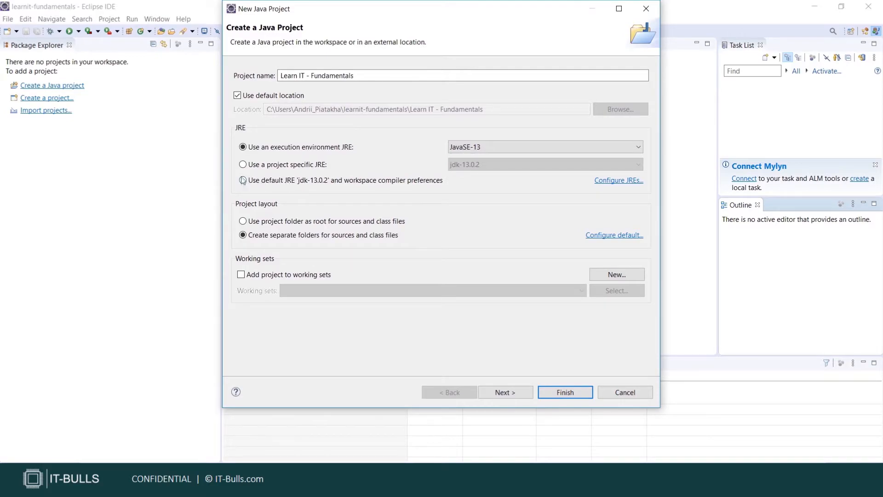
left_click(242, 180)
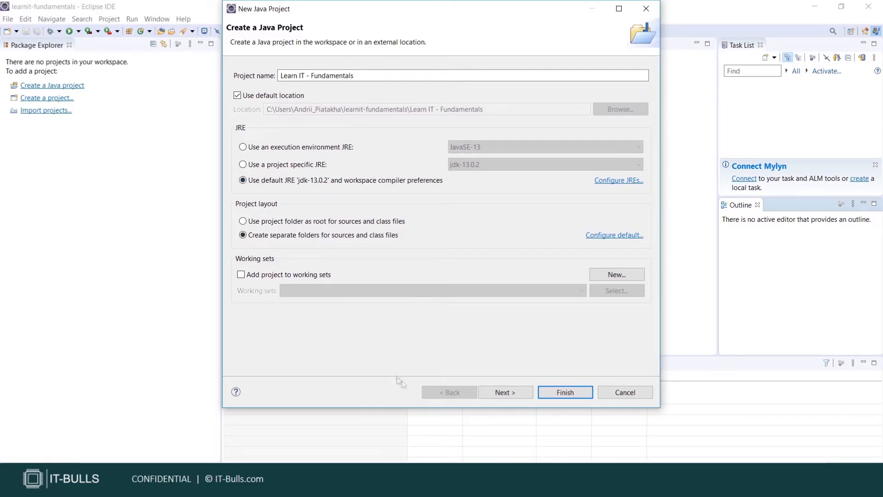
left_click(503, 392)
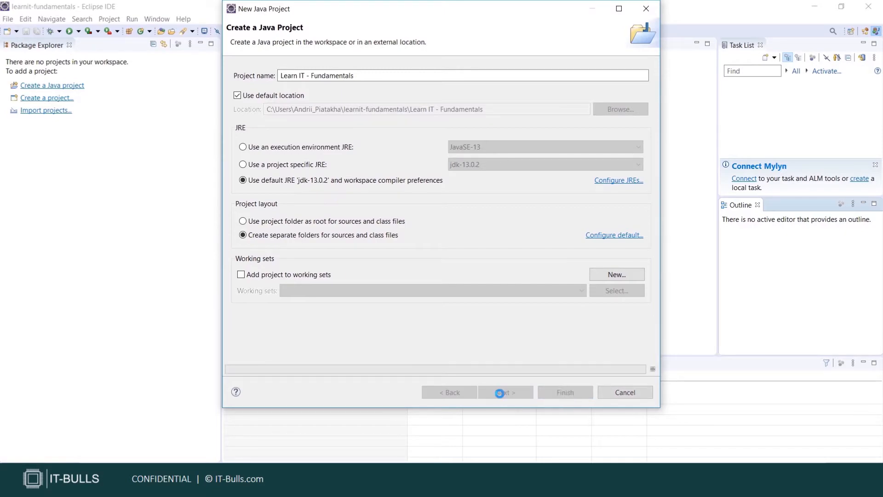
Review the Source settings and show the Libraries list with JRE System Library [jdk-13.0.2].
left_click(505, 392)
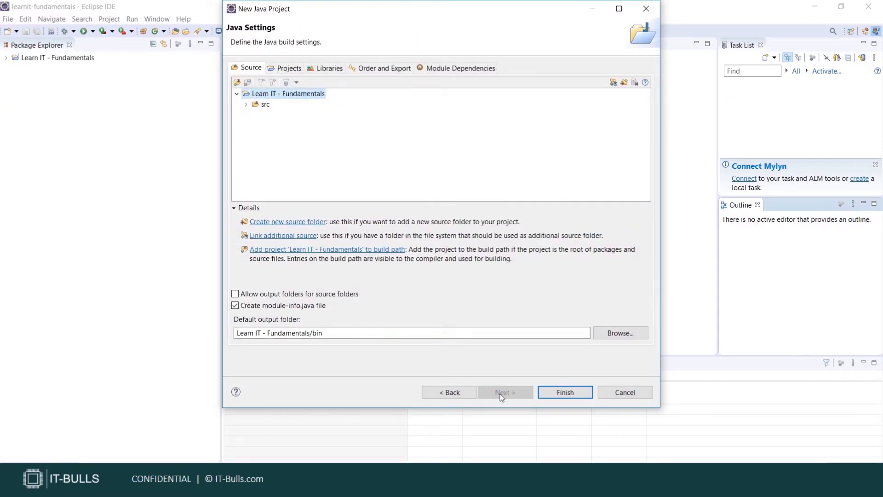
mouse_move(392, 84)
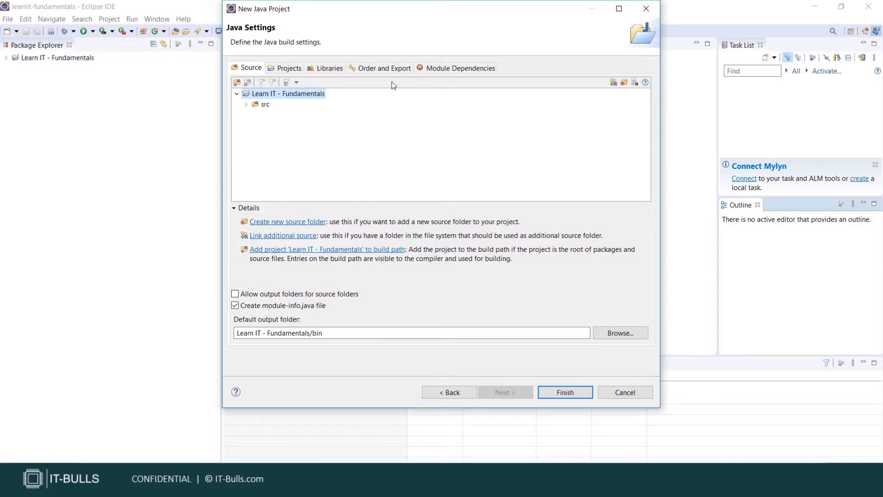
mouse_move(253, 115)
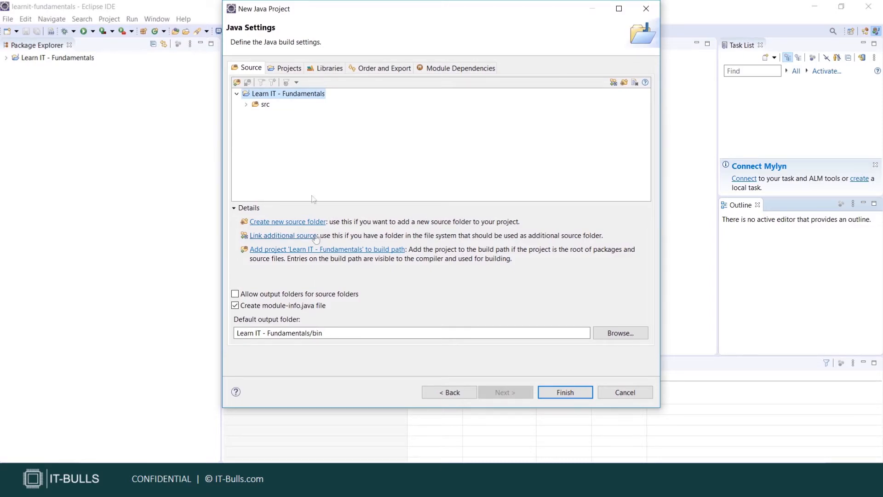
left_click(328, 67)
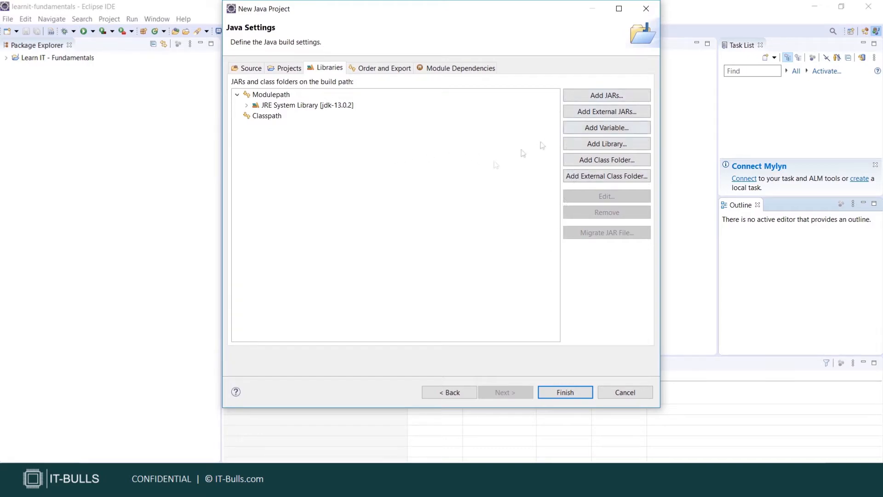
mouse_move(361, 118)
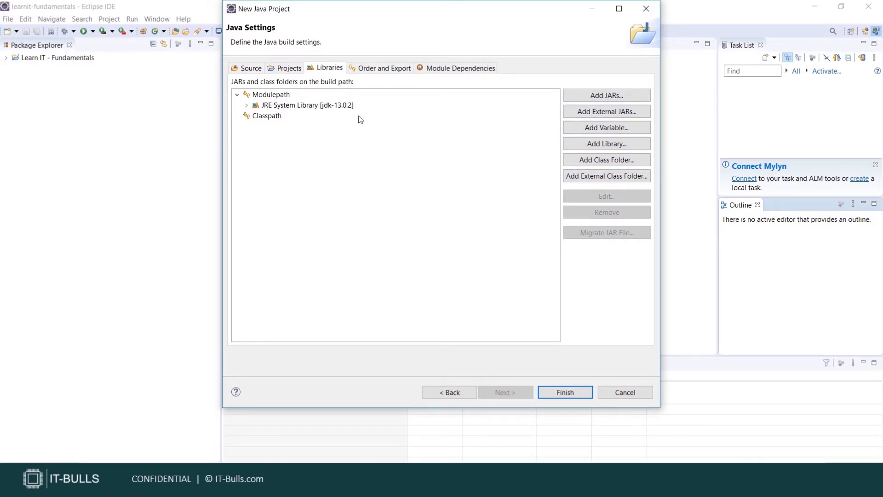
mouse_move(565, 392)
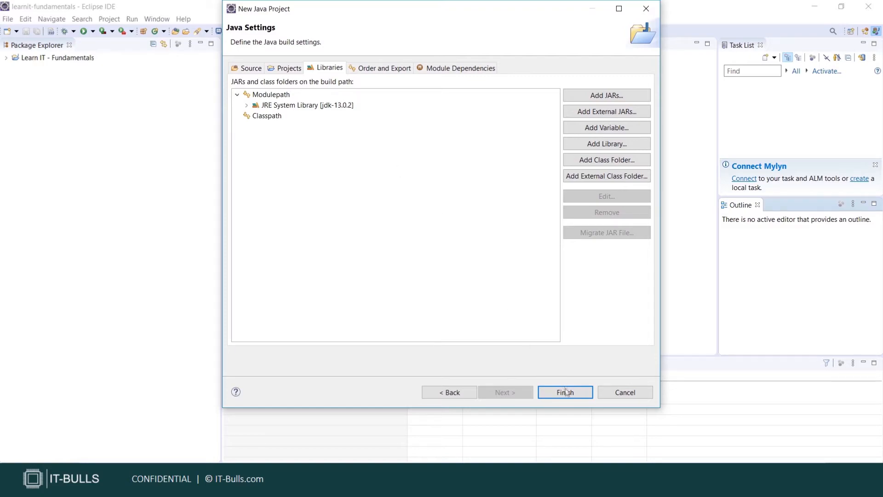
Finish creating the project without a module-info.java file.
left_click(564, 391)
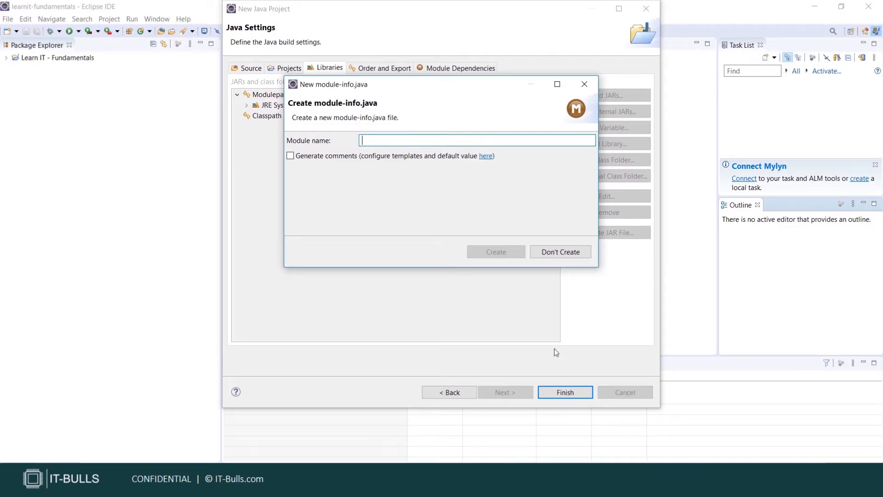
mouse_move(505, 329)
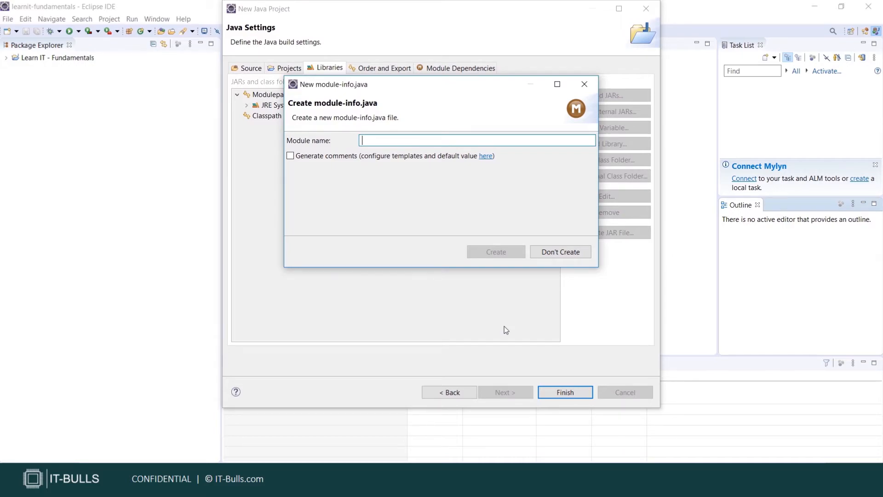
left_click(560, 251)
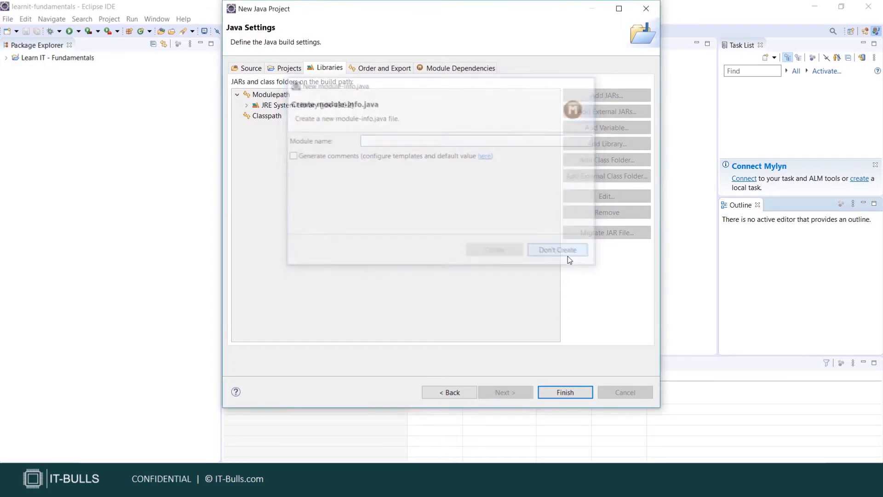
left_click(558, 250)
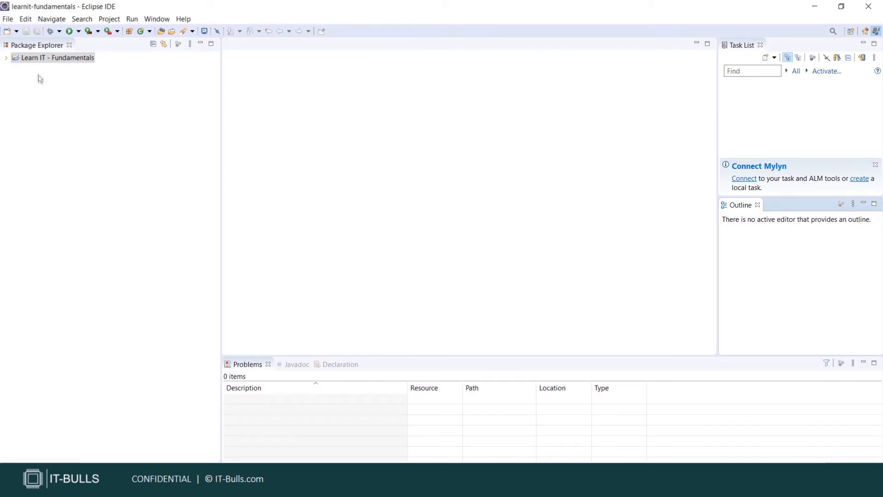
mouse_move(60, 69)
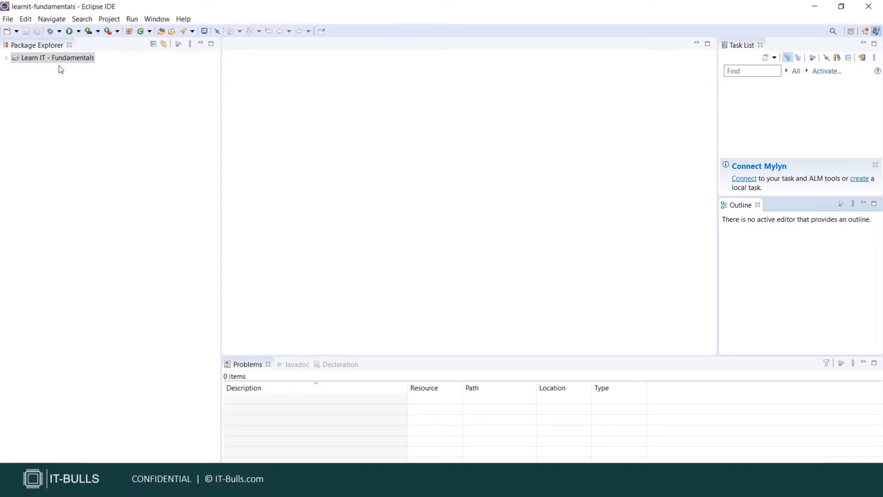
Expand the project to show src and JRE System Library and bring up src's new-item actions.
left_click(6, 57)
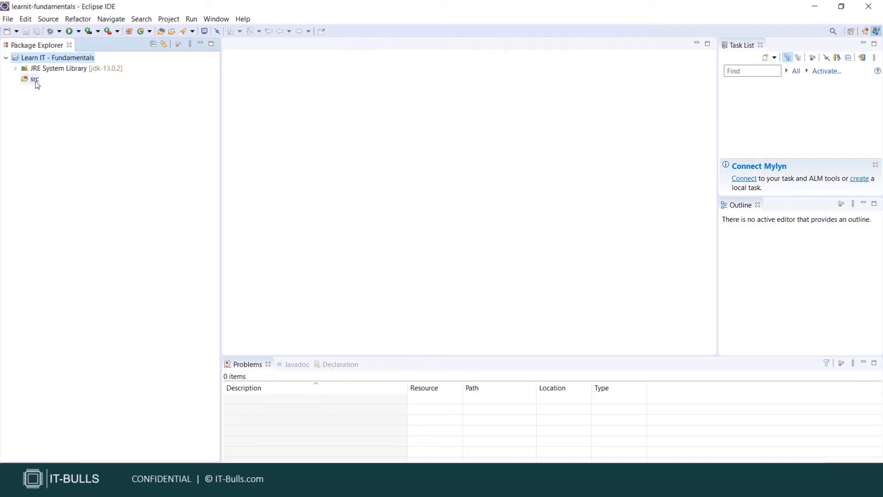
right_click(34, 79)
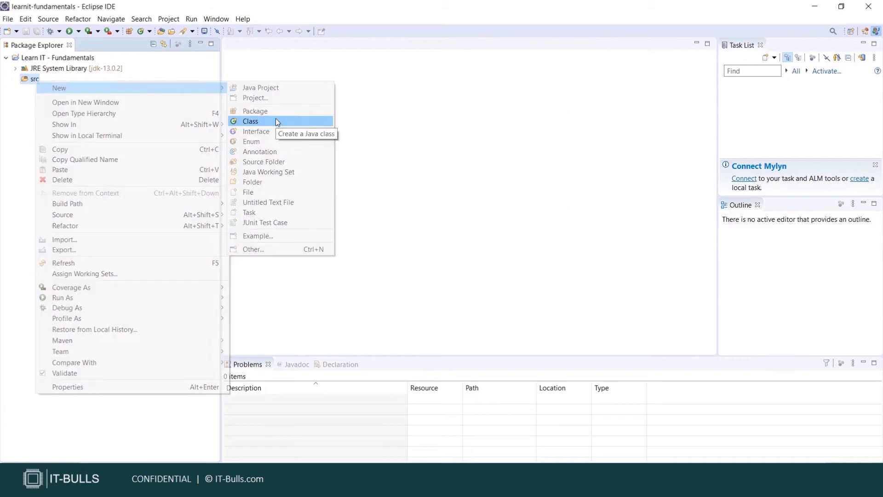
Begin a new Java class named HelloWorld with a public static void main stub ticked.
left_click(251, 122)
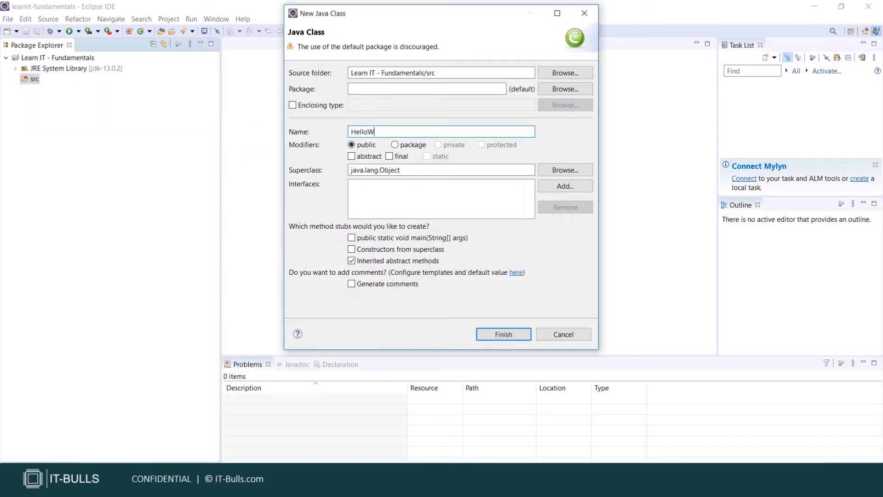
type("orld")
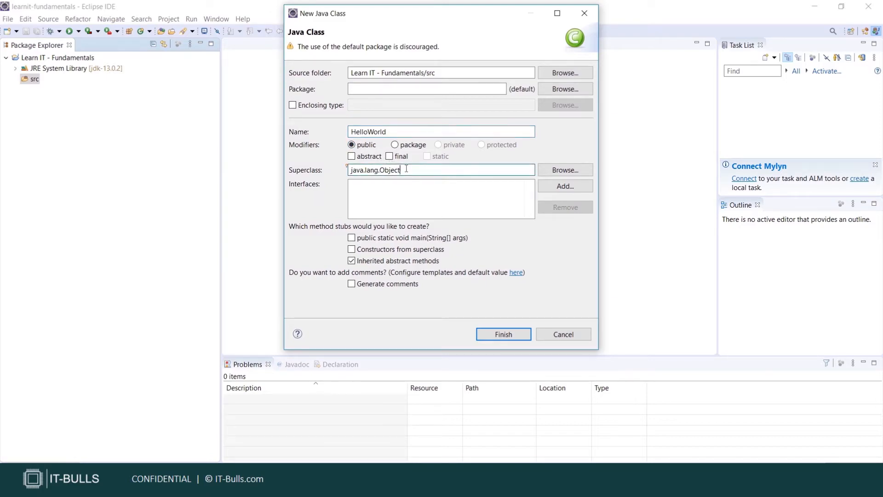
double_click(377, 170)
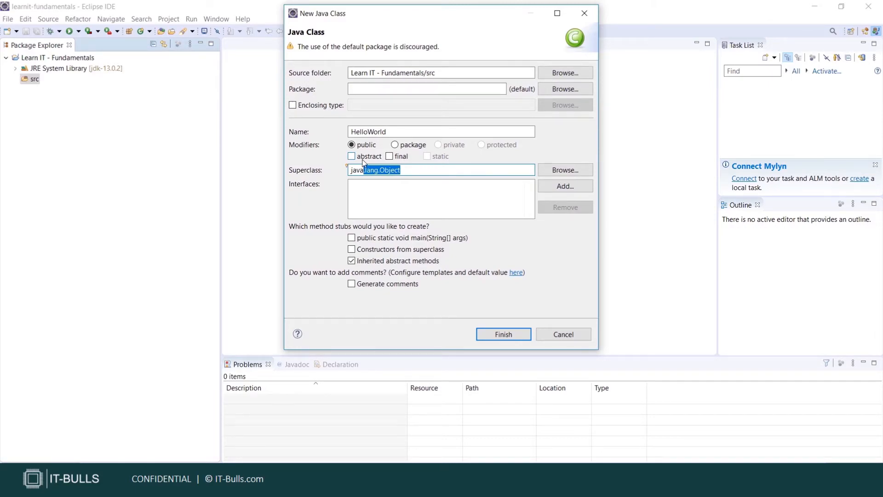
left_click(418, 169)
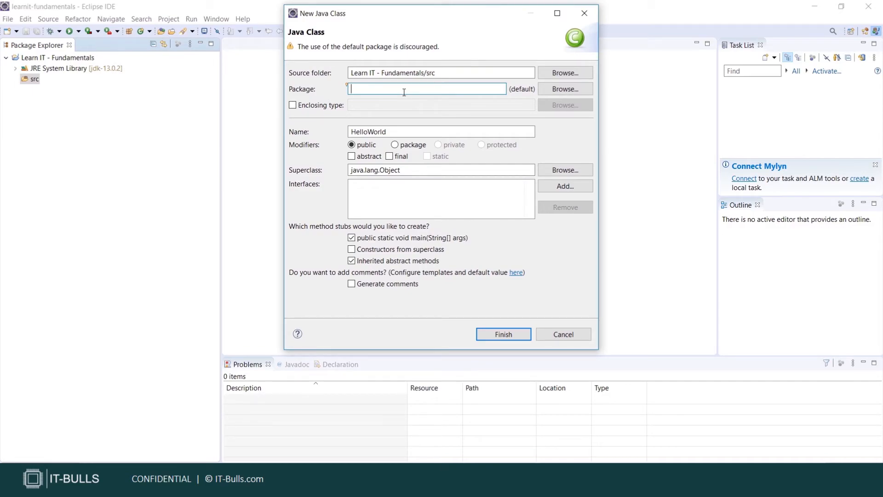
Set the package to com.itbulls.piatakha and create the HelloWorld class.
type("com")
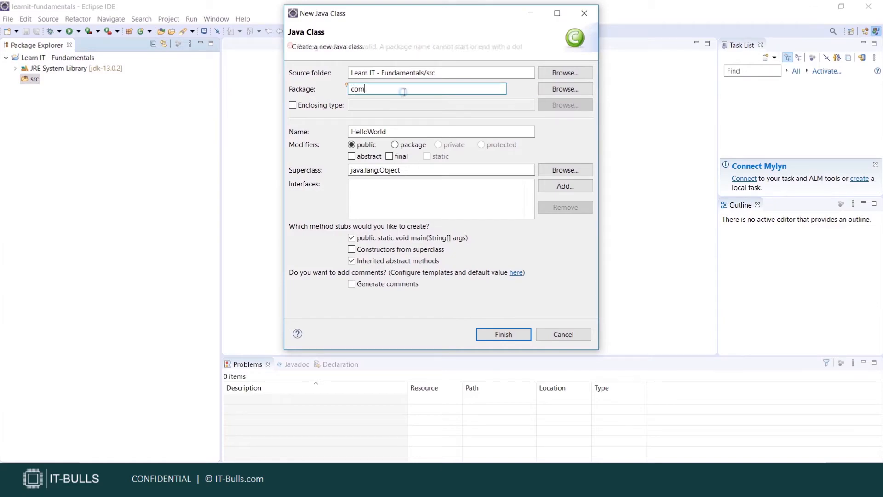
type(".berg")
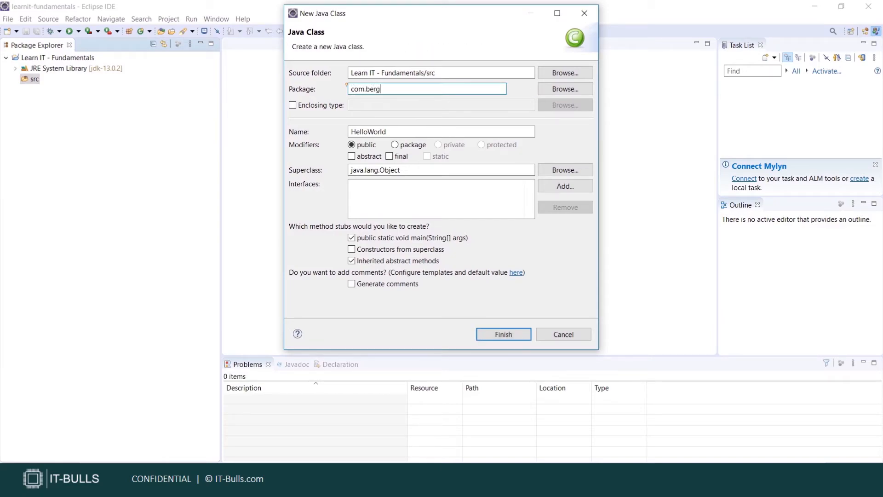
left_click(440, 132)
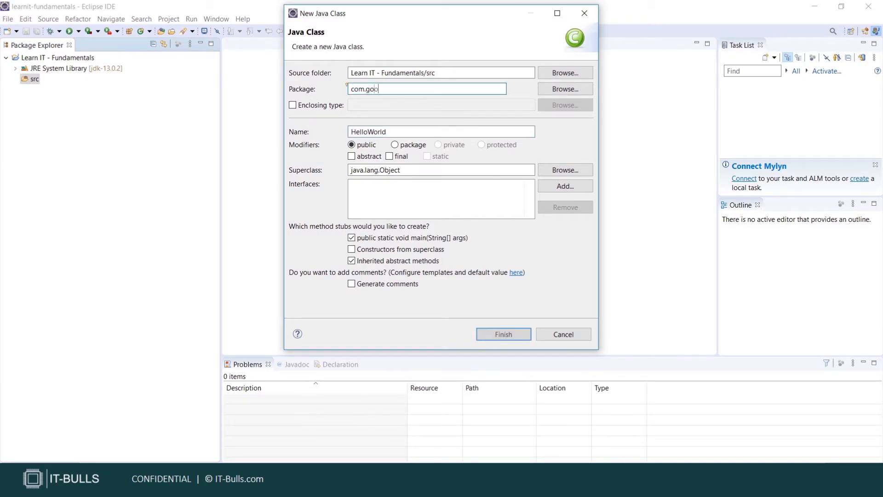
type("gle")
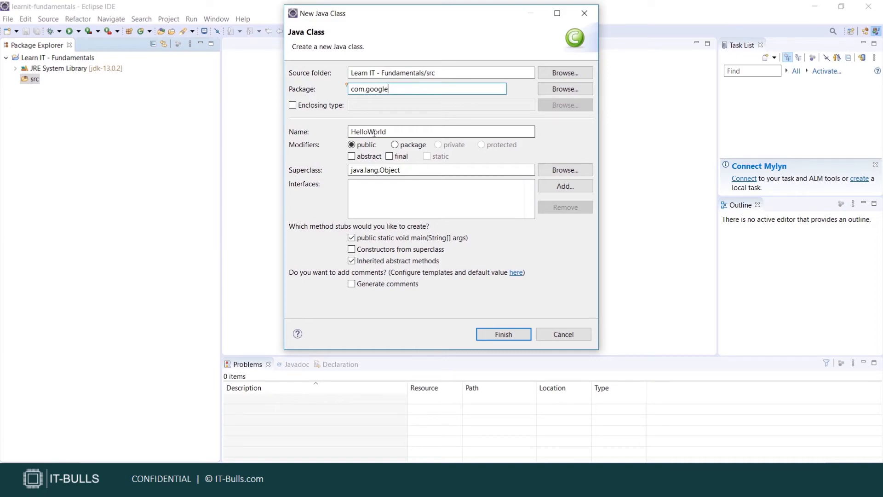
mouse_move(445, 109)
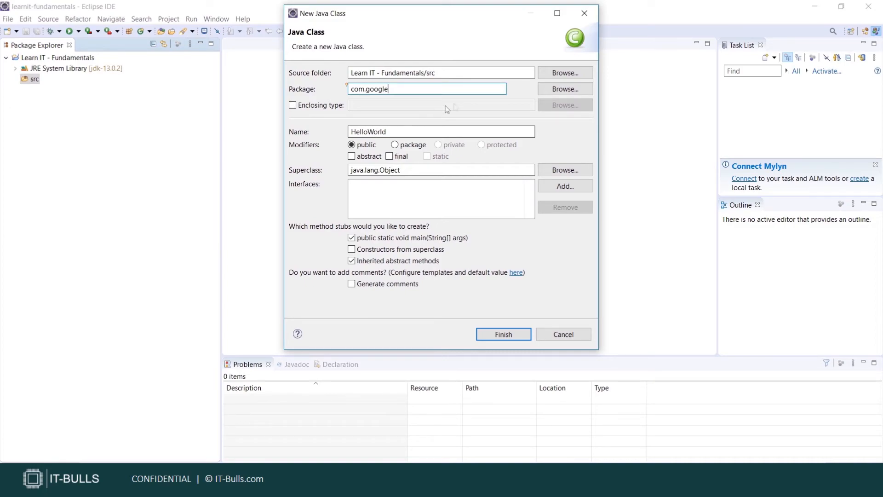
mouse_move(513, 88)
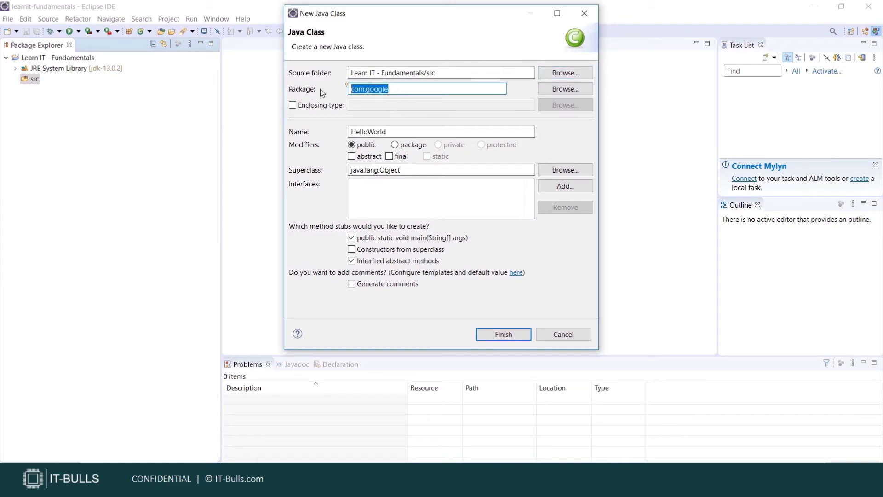
type("com.itbulls.")
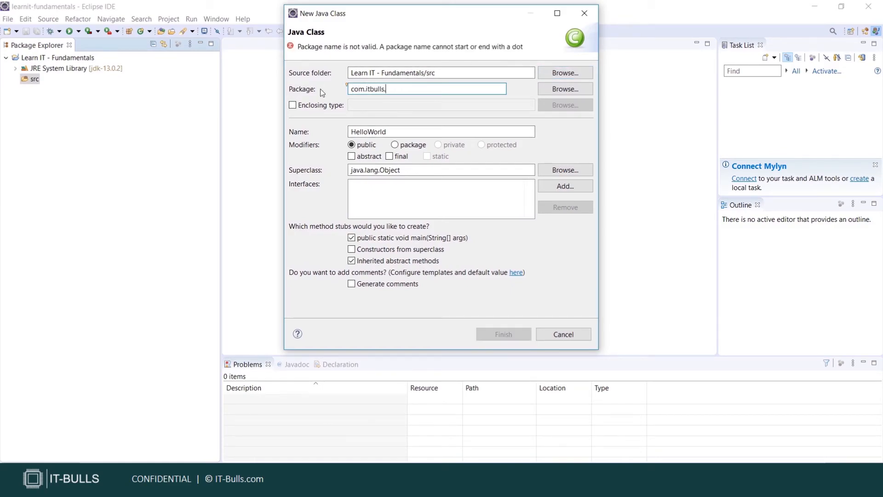
type("piatakha")
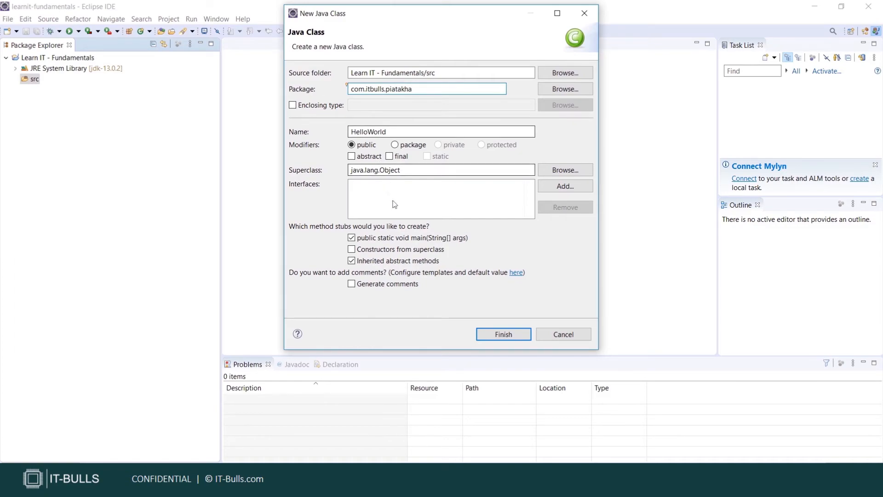
left_click(502, 334)
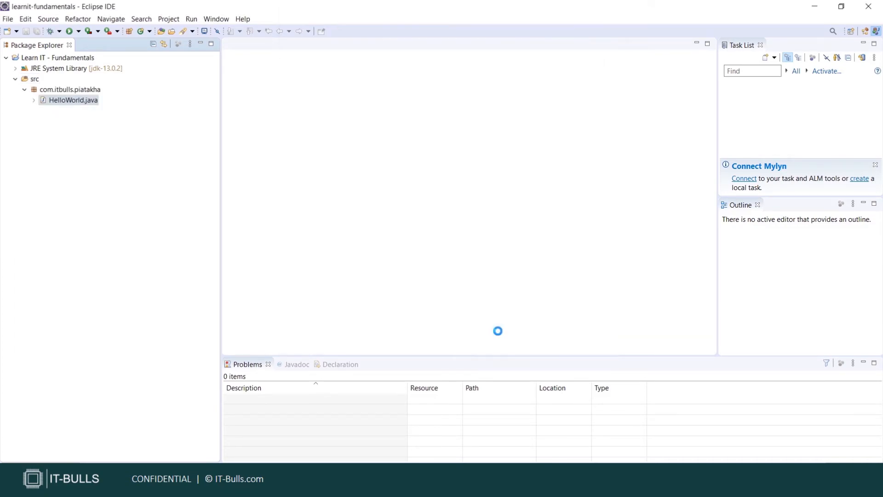
Open HelloWorld.java and delete the auto-generated TODO comment line inside main.
double_click(73, 99)
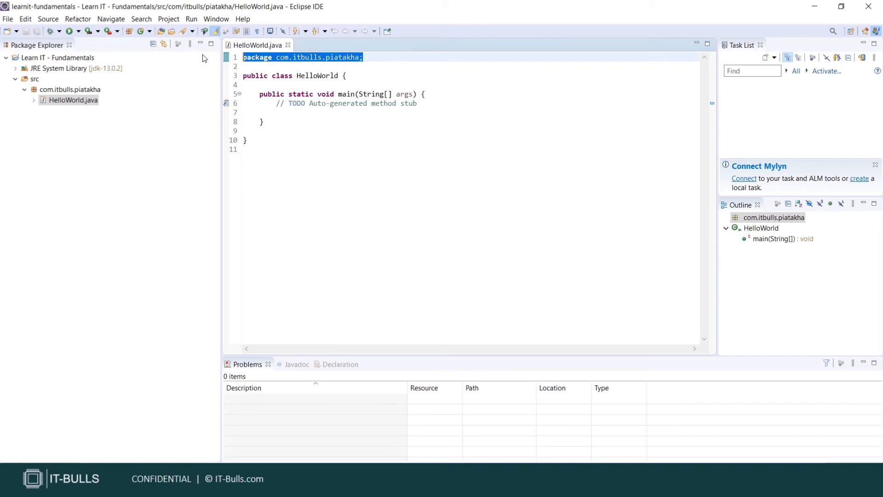
key("Ctrl+d")
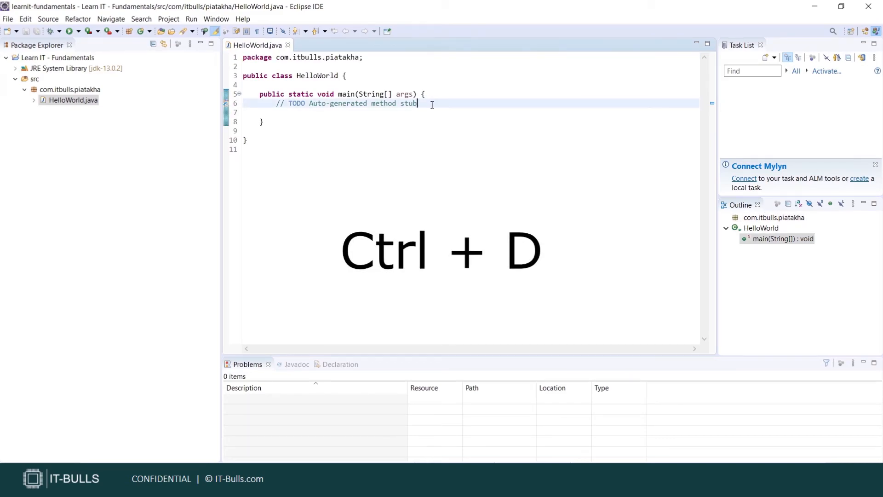
key("Ctrl+d")
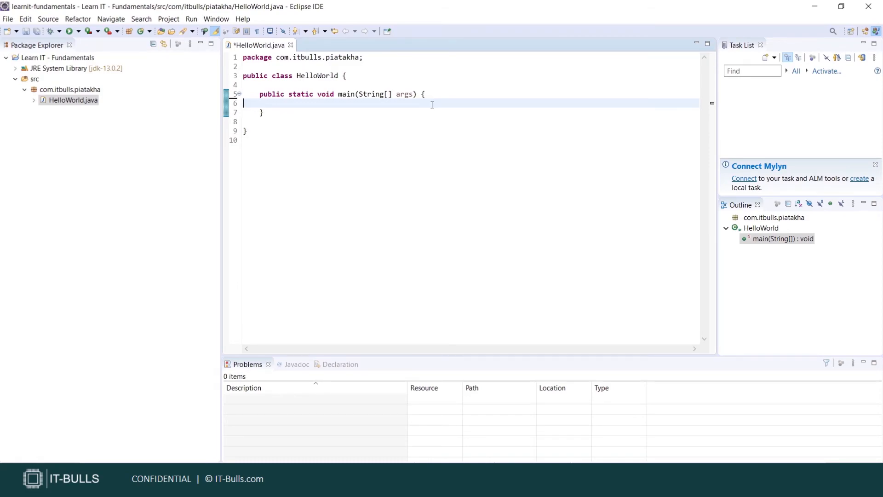
Enter System.out in main using code completion for System and the out field.
type("S")
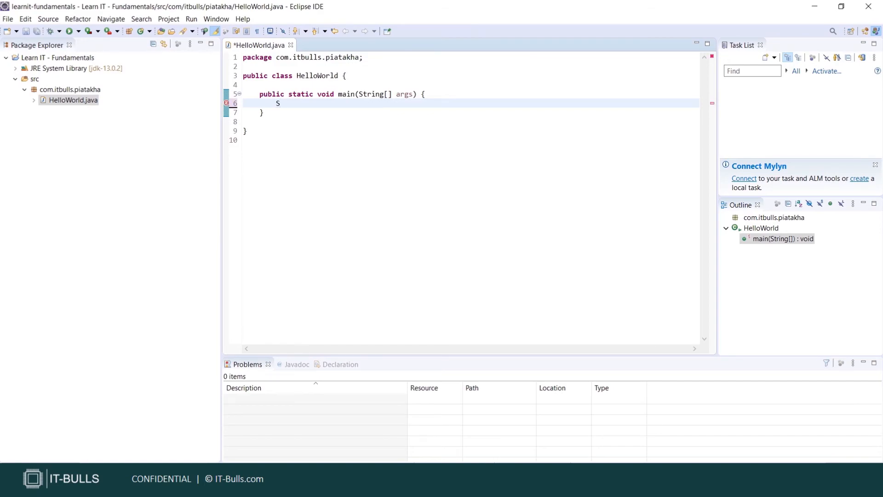
type("y")
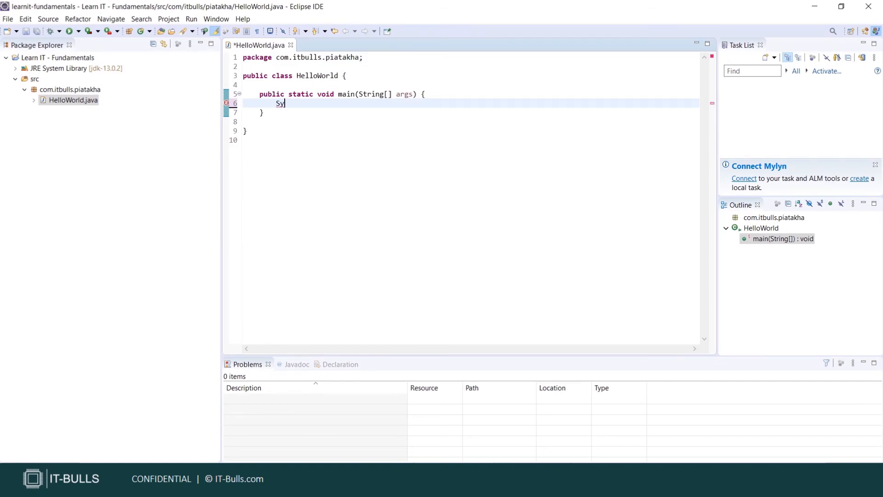
key("ctrl+space")
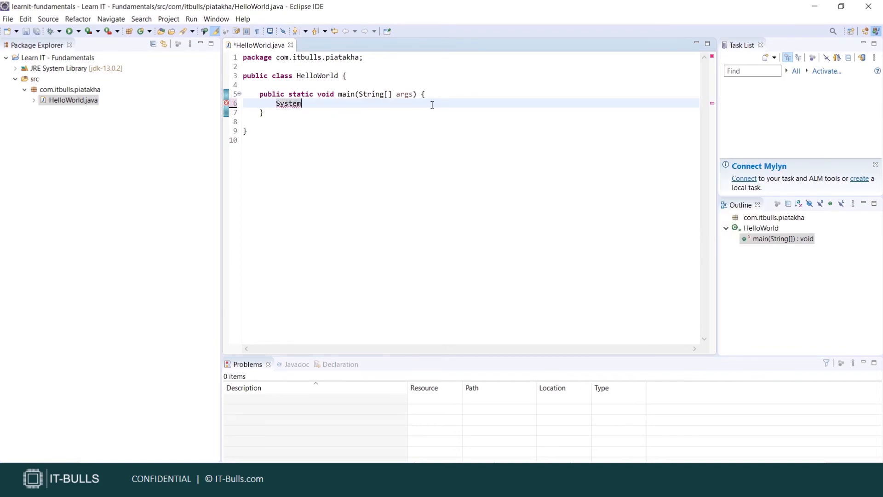
type(".")
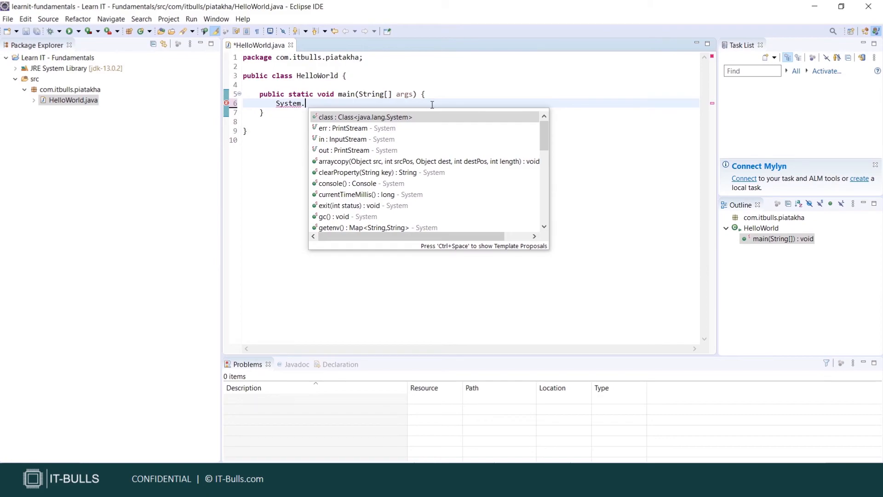
left_click(344, 150)
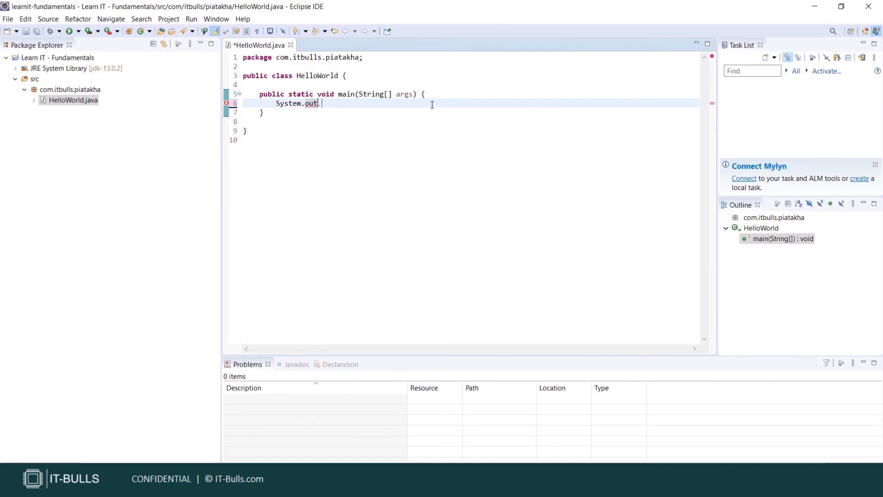
Complete the statement as System.out.println("Hello World!");.
type(".")
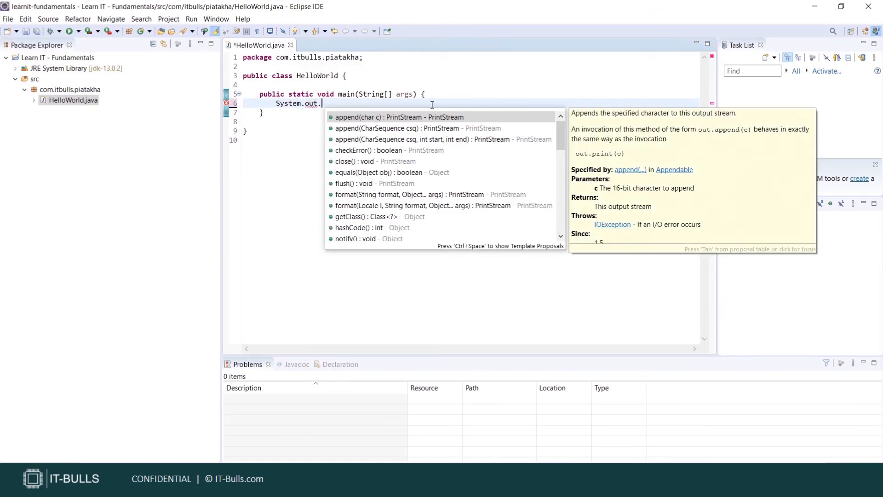
type("println();")
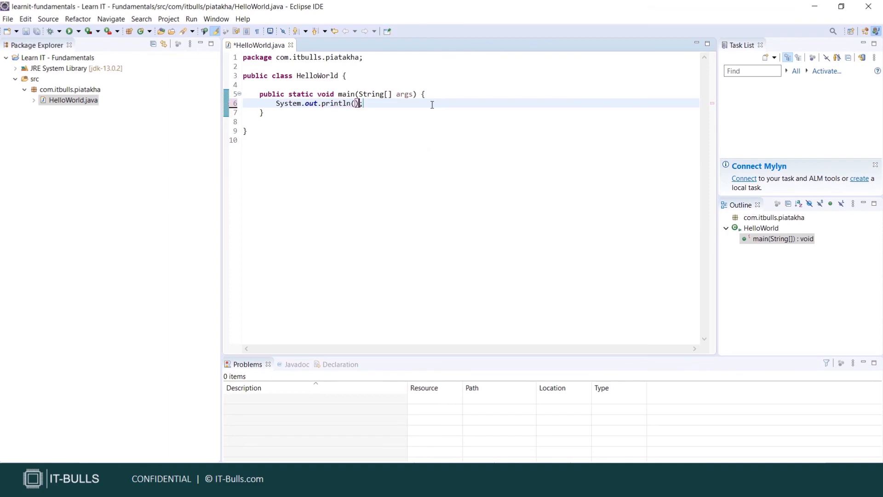
type("\"H")
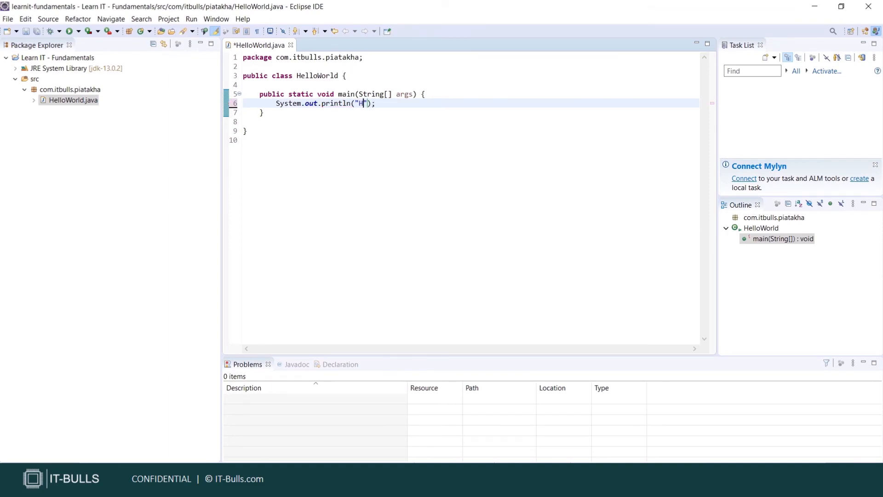
type("ello World!")
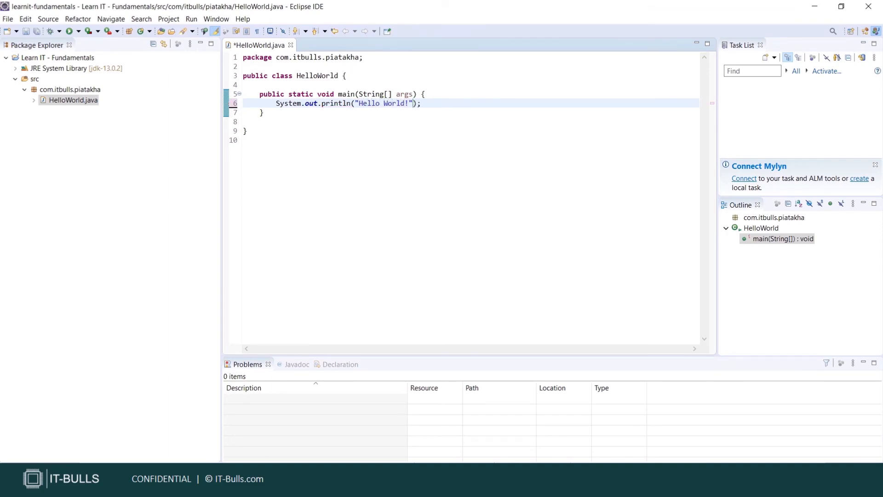
mouse_move(260, 45)
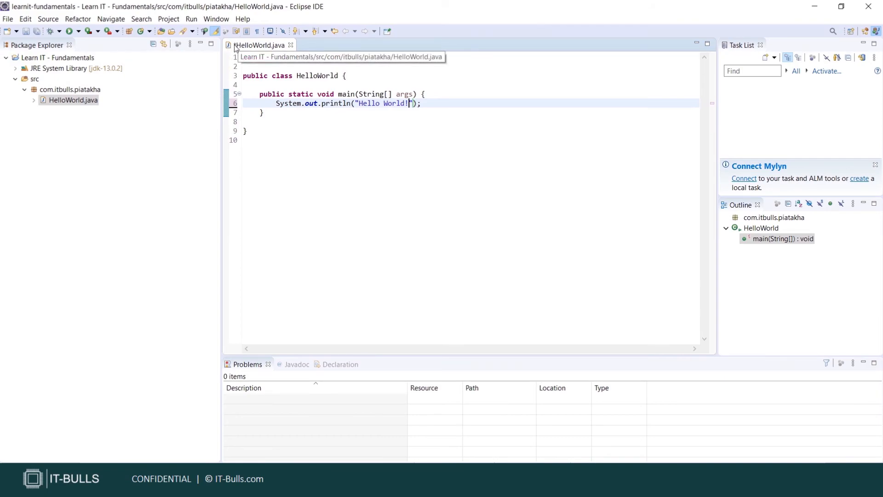
Save HelloWorld.java so no unsaved changes remain, then start running the program.
key("ctrl+s")
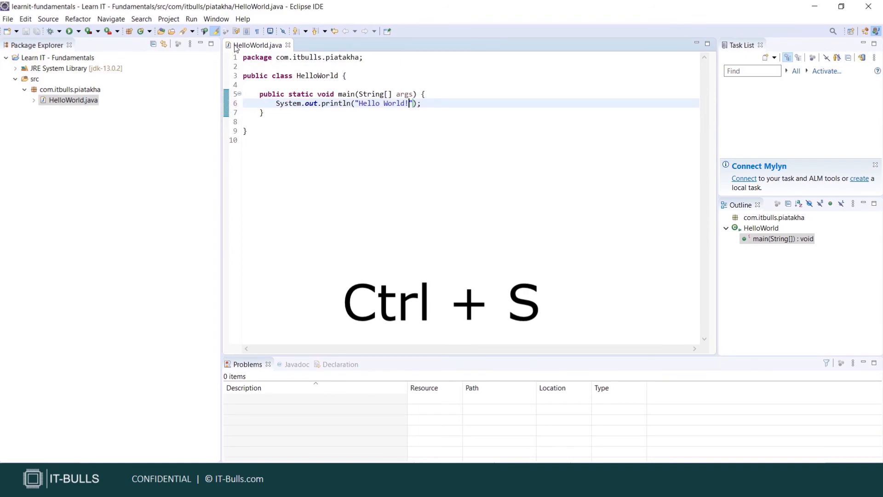
key("ctrl+s")
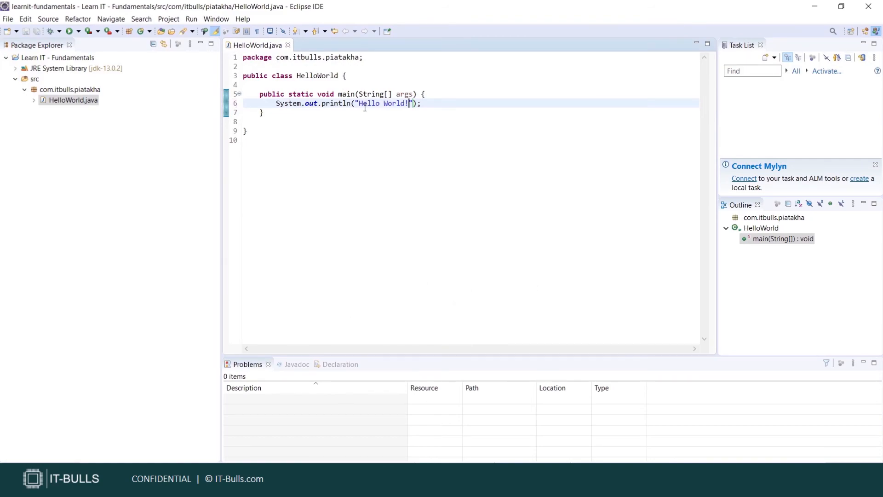
mouse_move(445, 146)
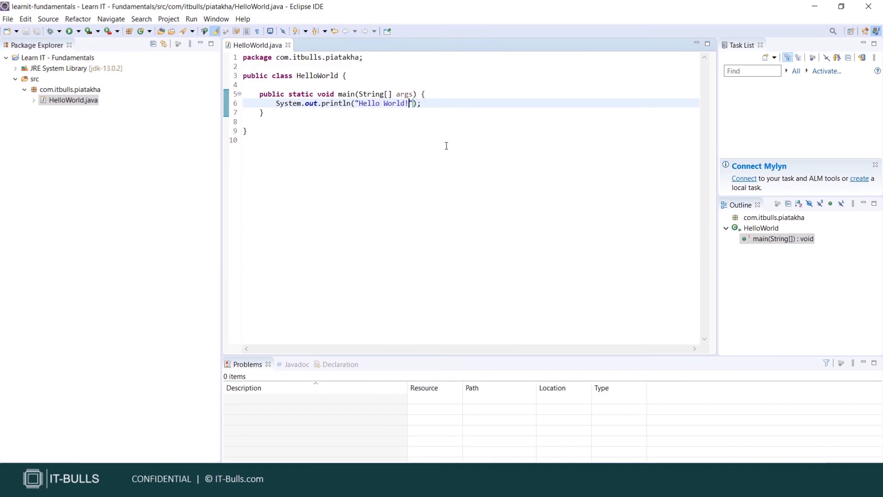
right_click(446, 146)
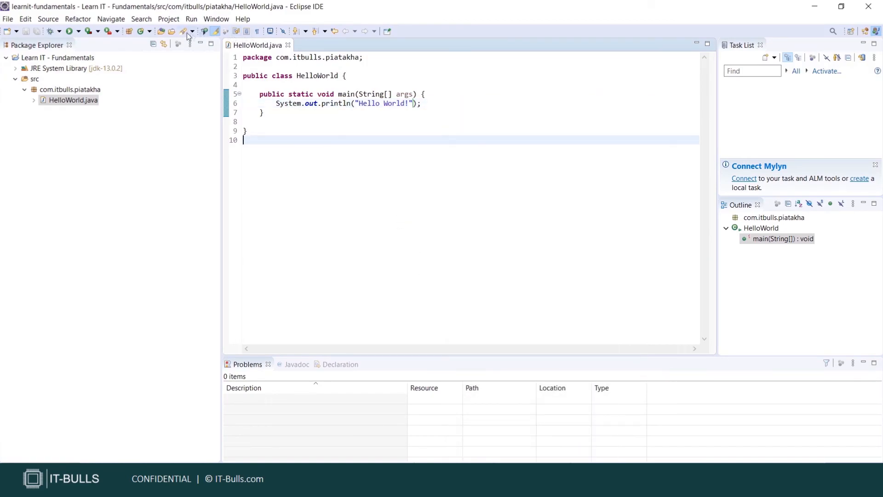
left_click(78, 31)
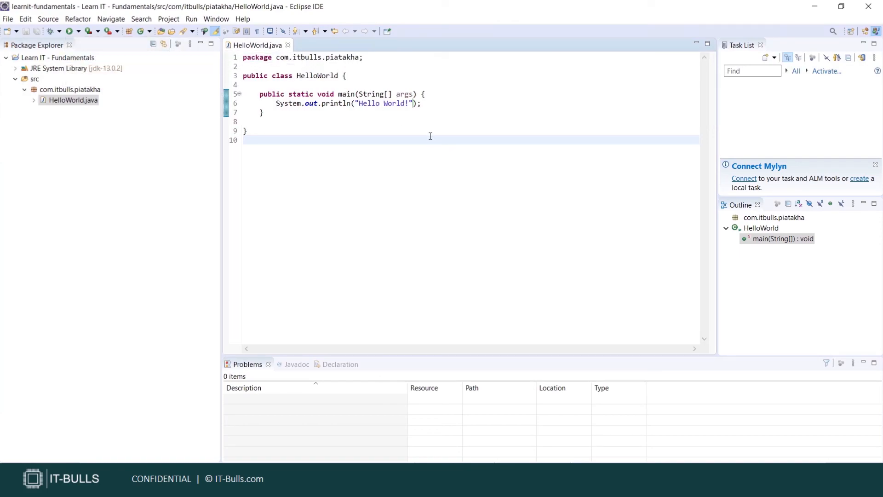
key("Ctrl+F11")
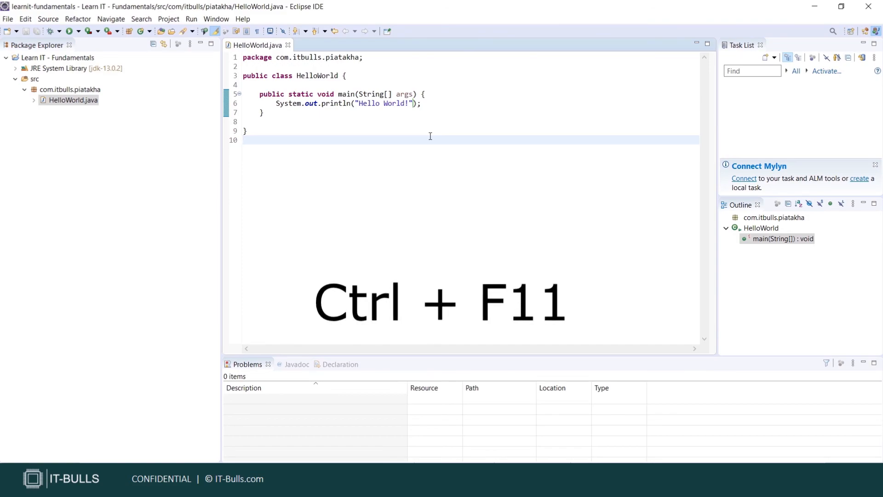
Run HelloWorld as a Java application and select the Hello World! output in the Console.
key("ctrl+F11")
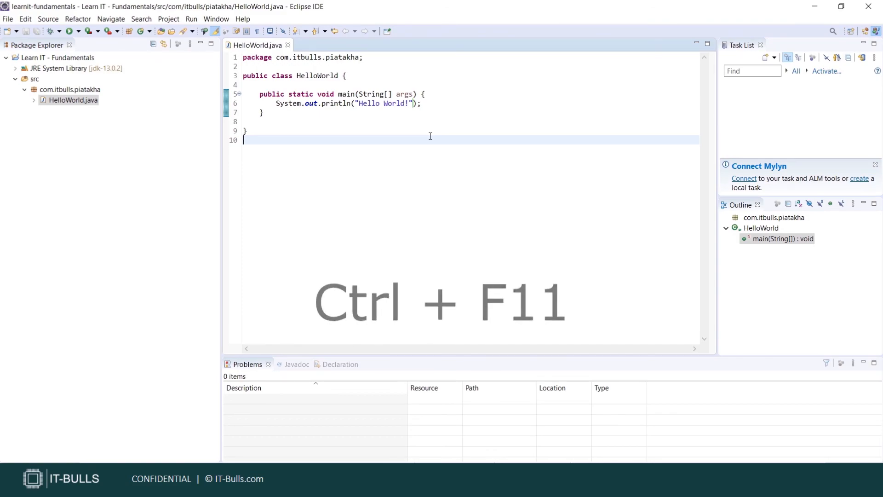
key("Ctrl+F11")
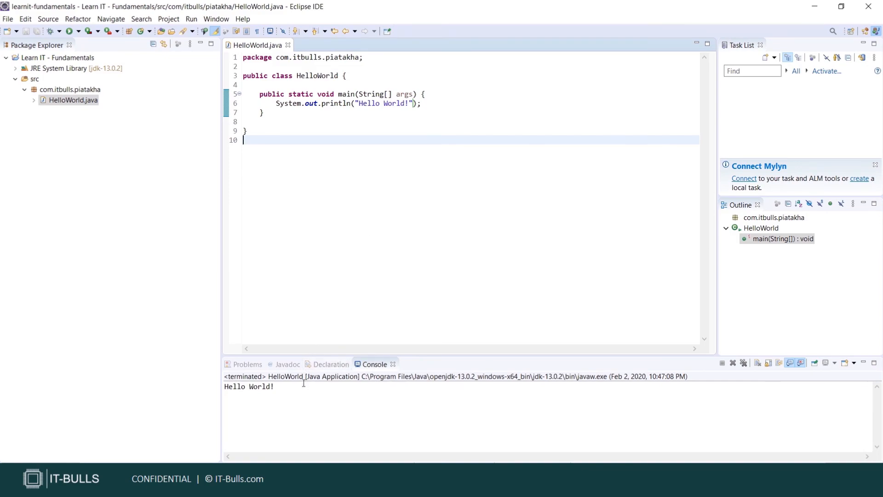
double_click(248, 386)
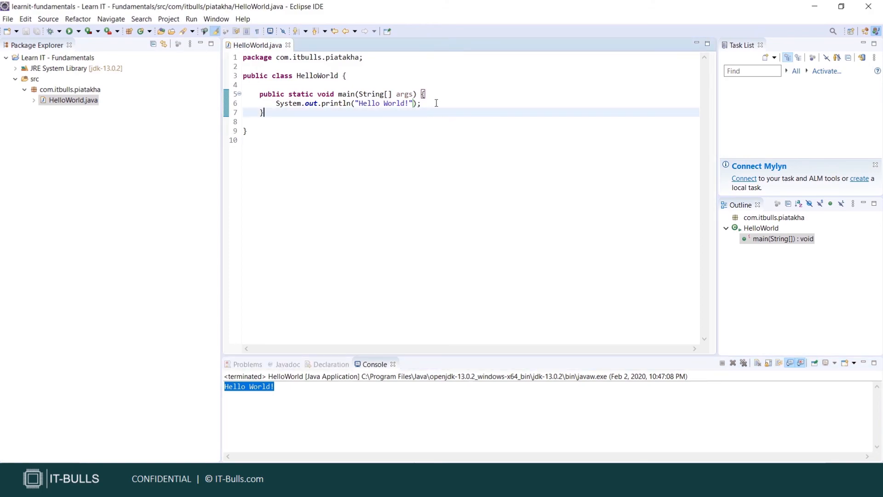
Add a second empty System.out.println(); line by expanding the sysout template.
key("Enter")
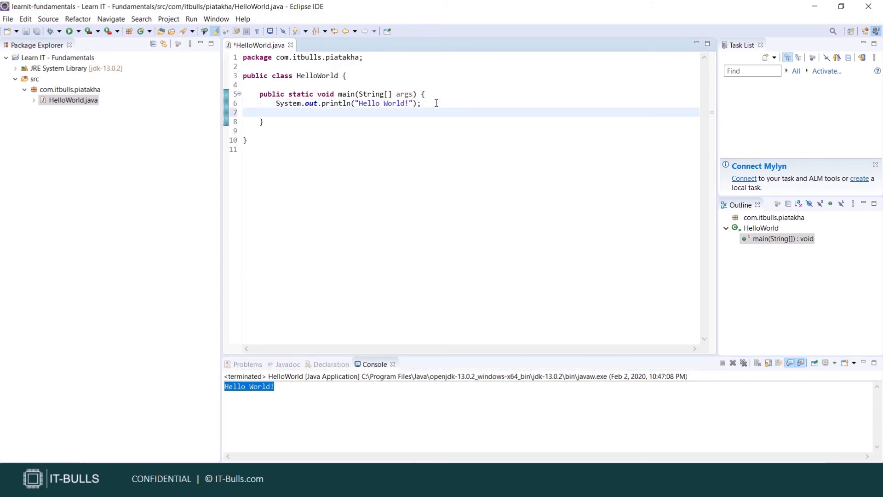
type("sys")
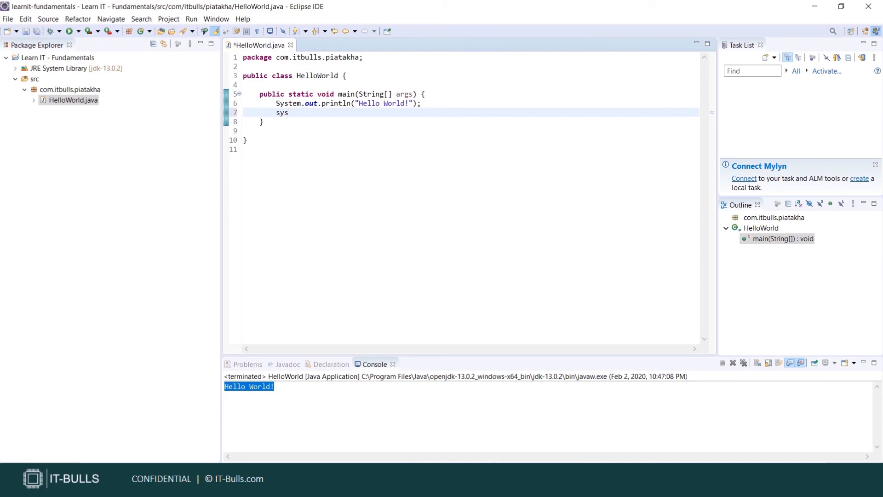
type("out")
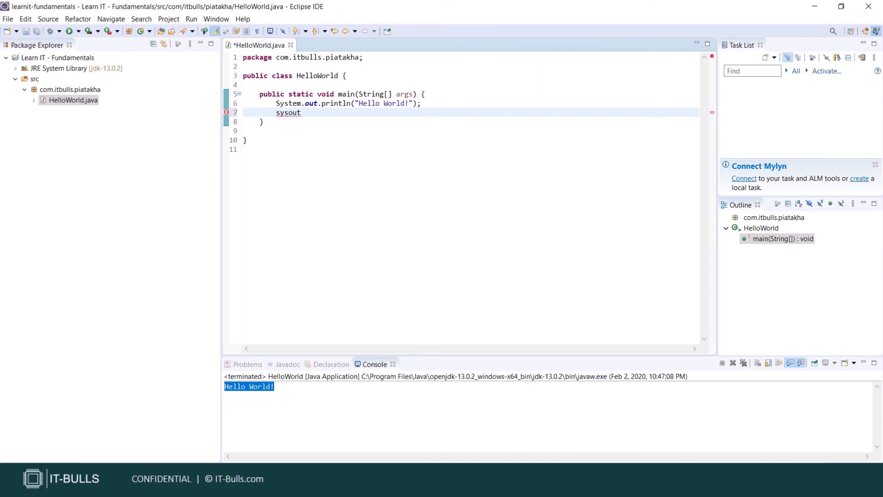
key("ctrl+space")
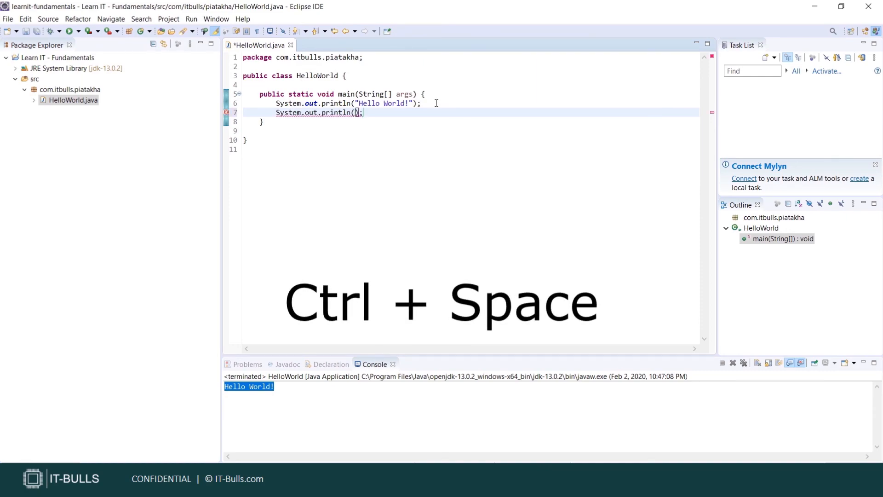